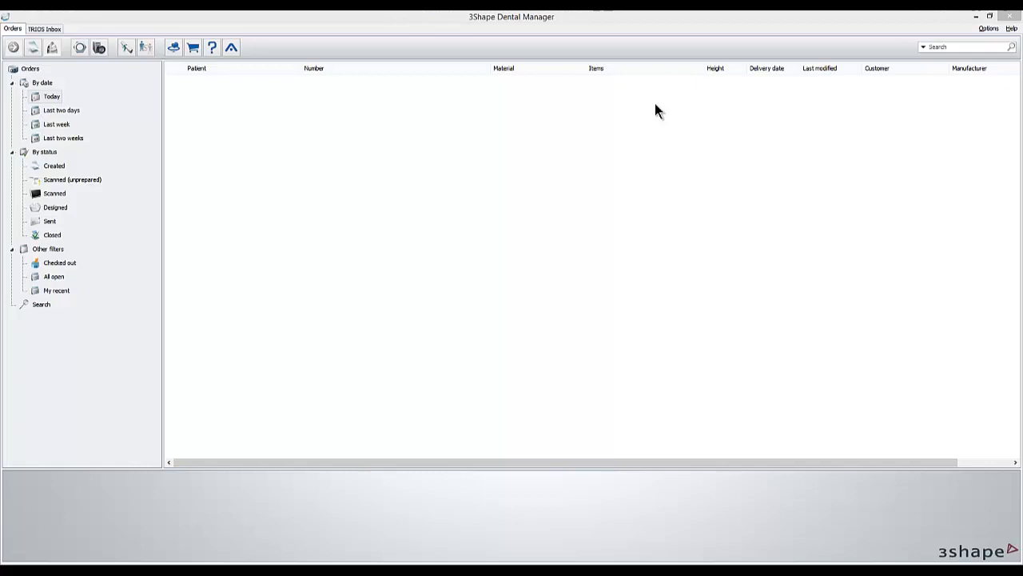
mouse_move(291, 151)
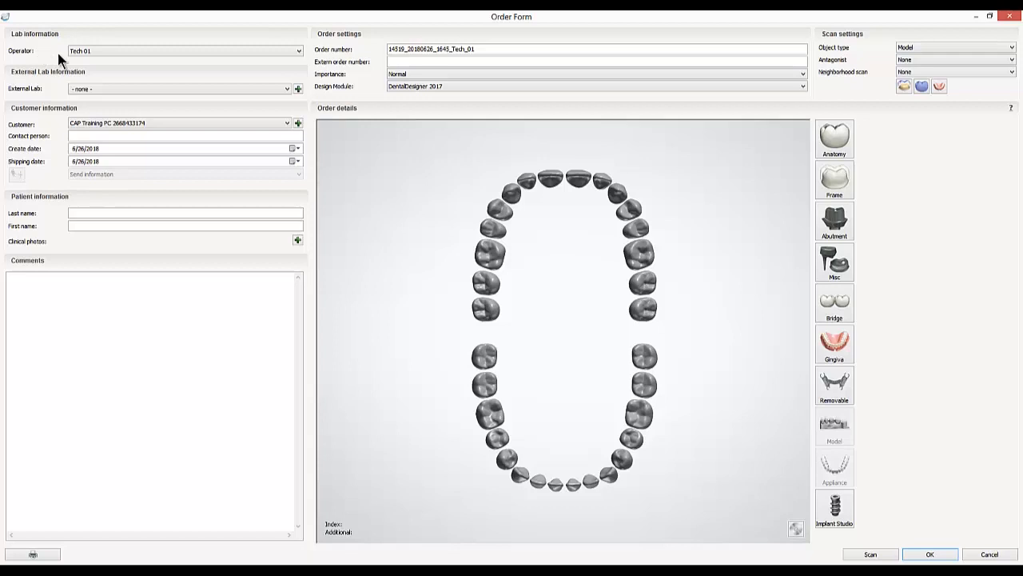
mouse_move(414, 174)
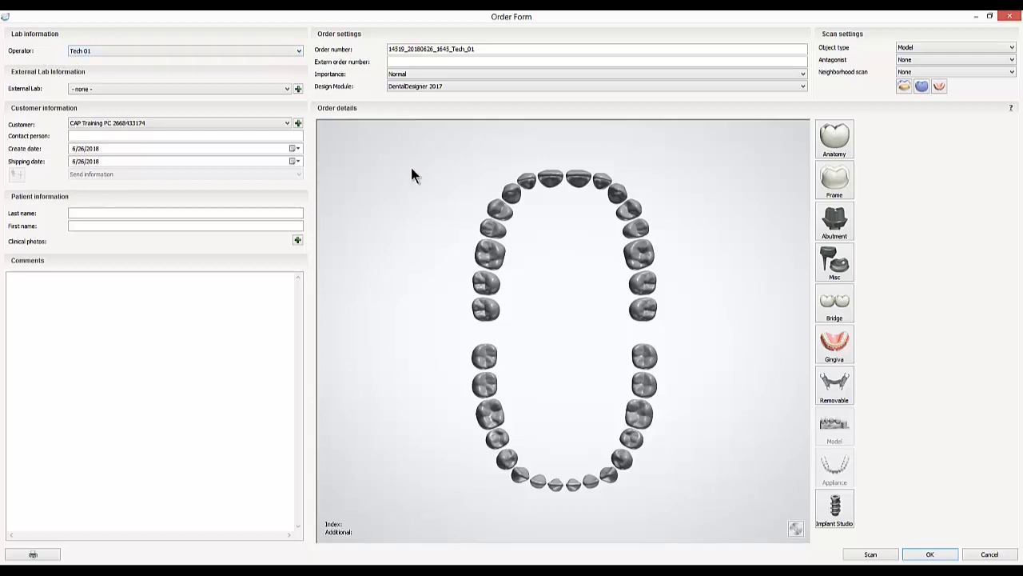
Mark tooth 8 as a customized abutment, set to Abutment rather than screw-retained crown
click(551, 179)
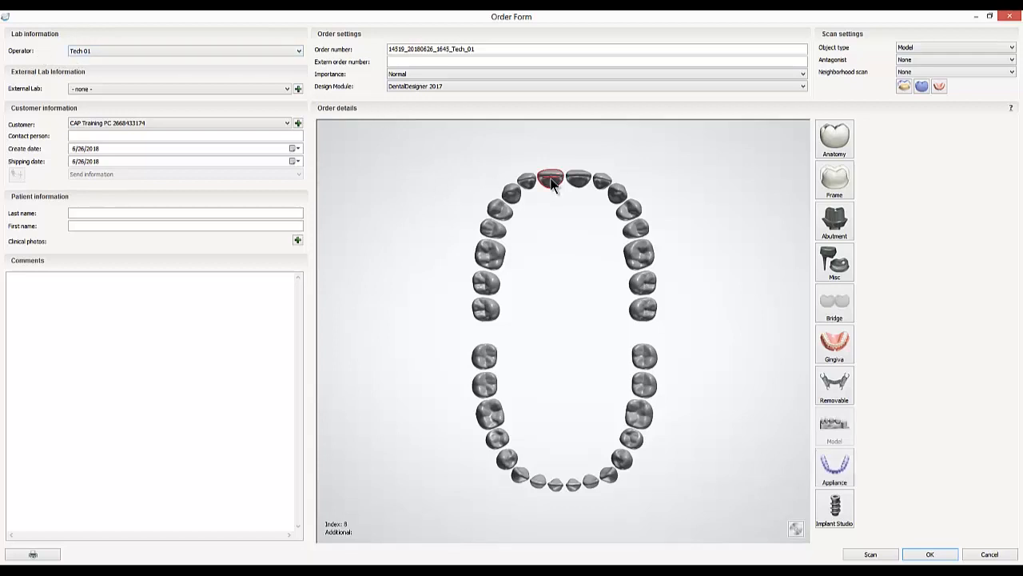
mouse_move(659, 208)
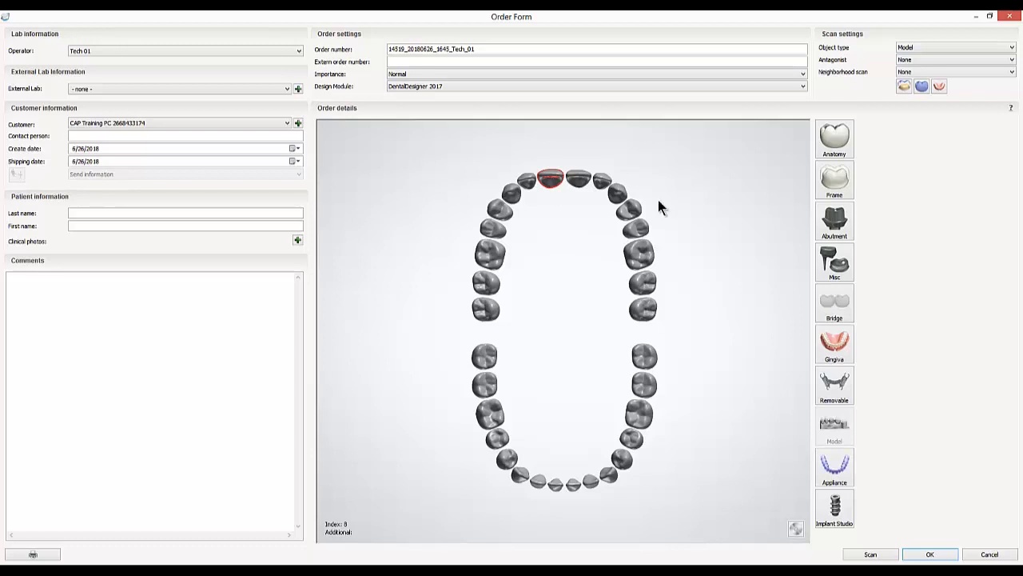
click(835, 221)
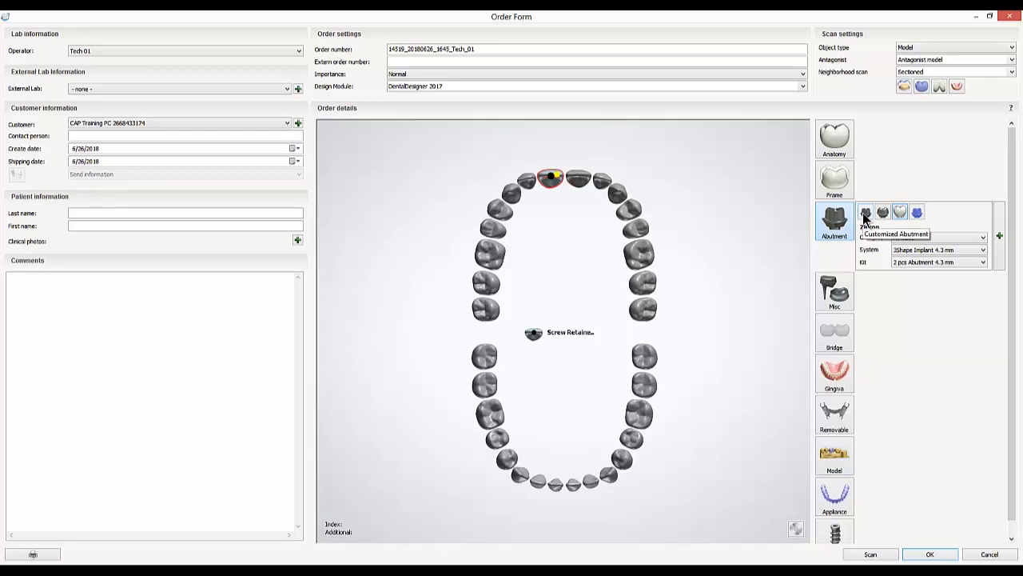
click(883, 213)
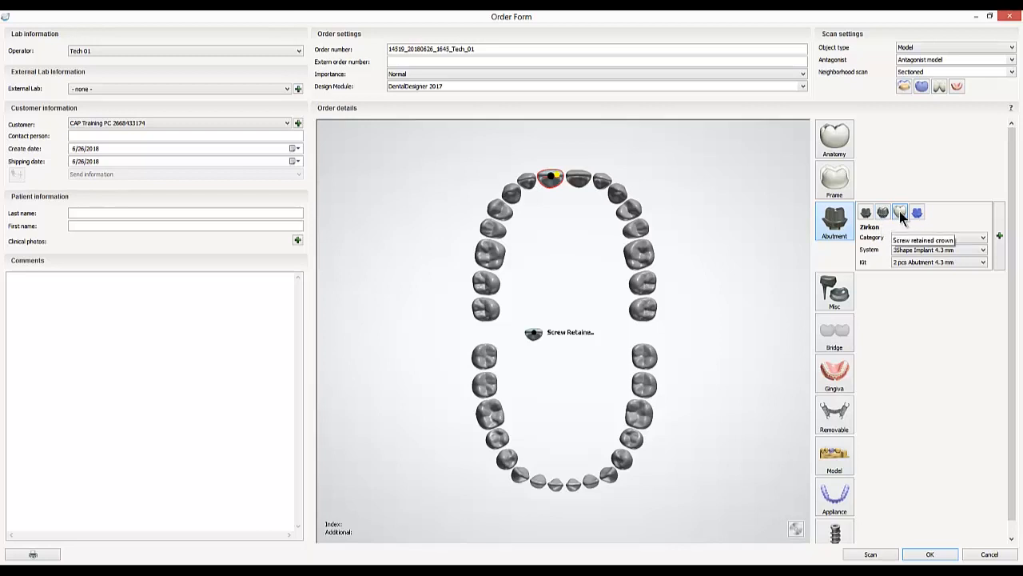
click(918, 211)
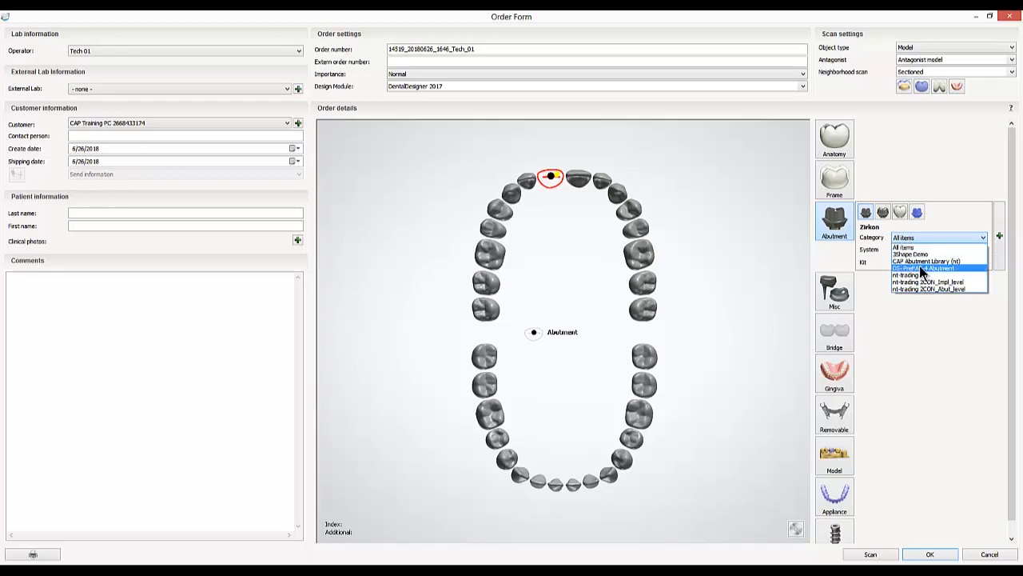
Choose the DentalSims PreFab library, Nobel Internal Tri-Channel system and the Tri-Channel NP blank kit
click(927, 267)
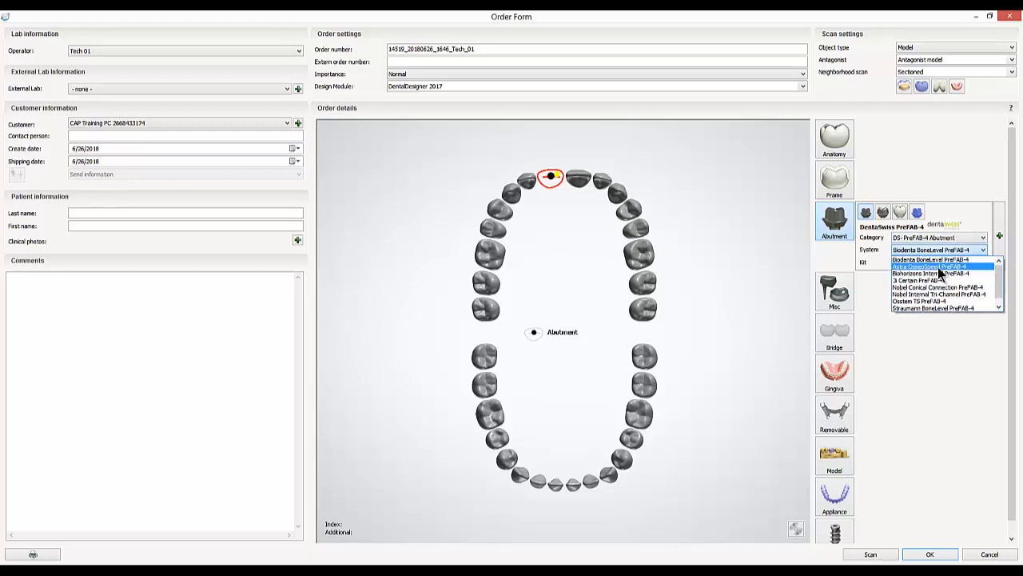
scroll(down, 3)
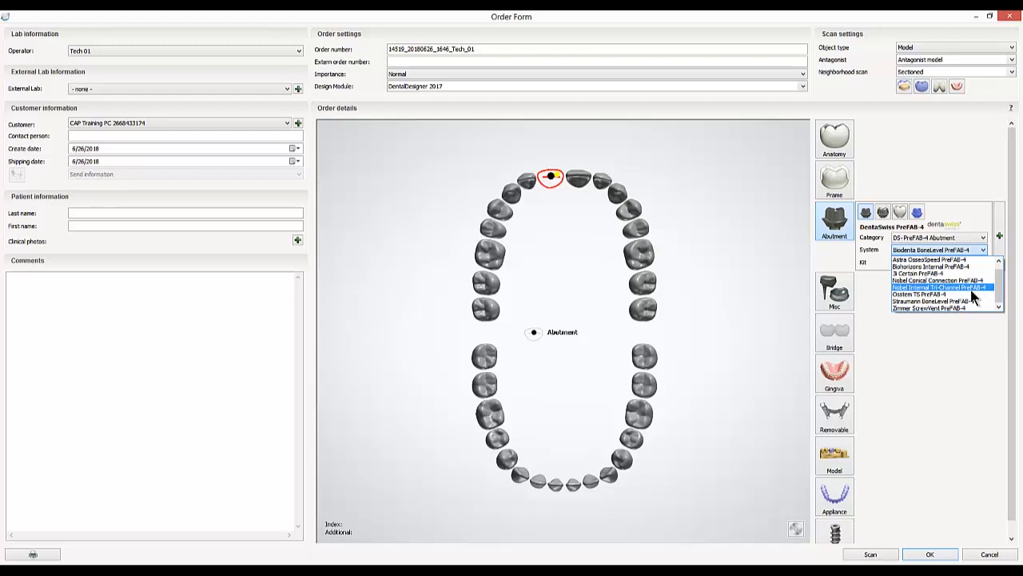
mouse_move(944, 301)
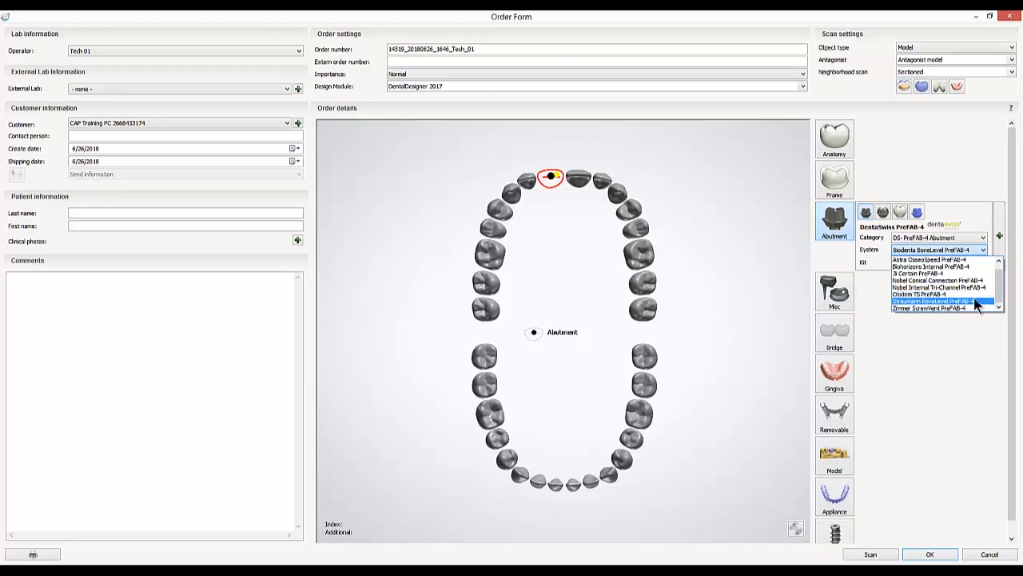
mouse_move(943, 294)
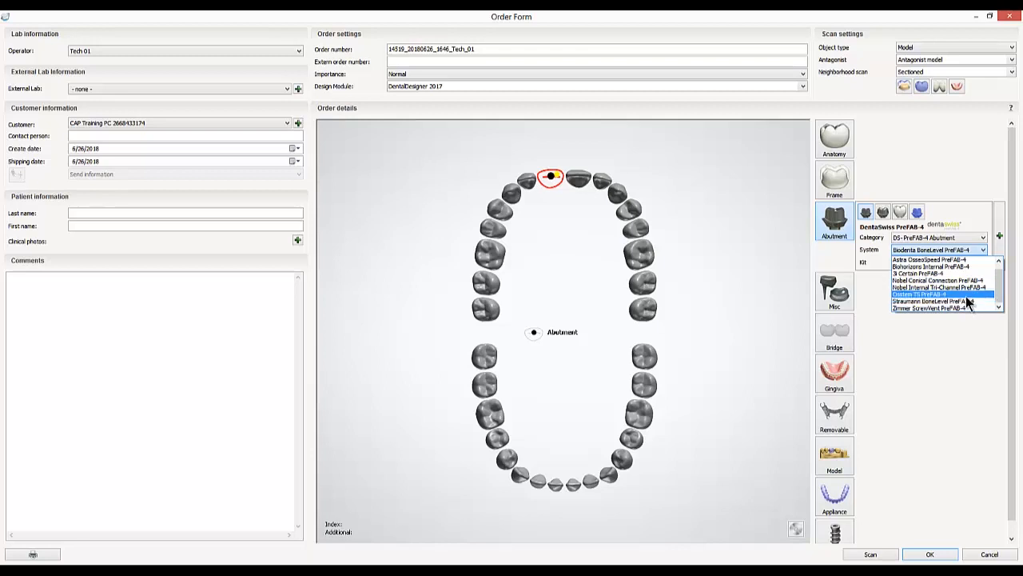
click(933, 288)
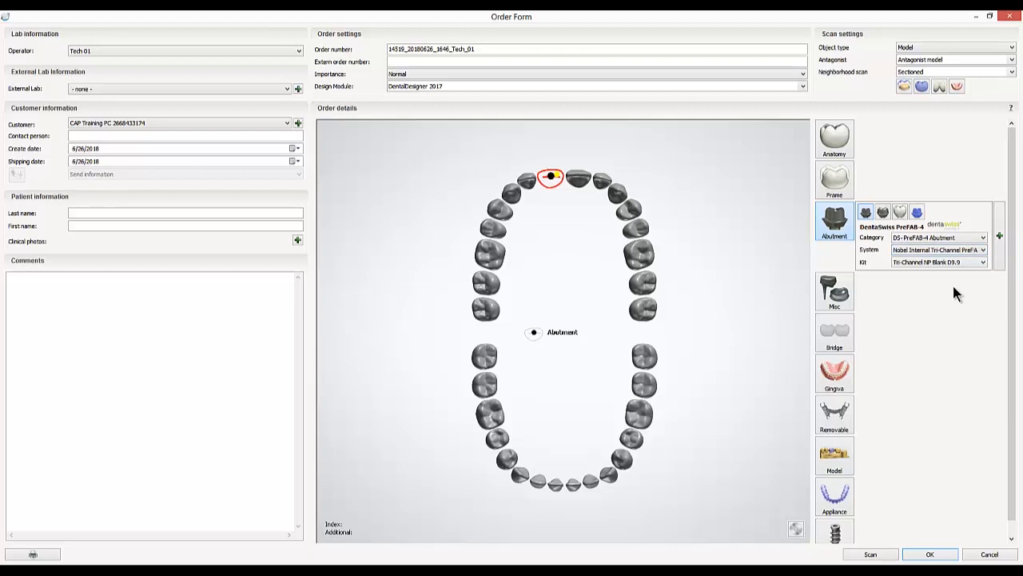
click(981, 262)
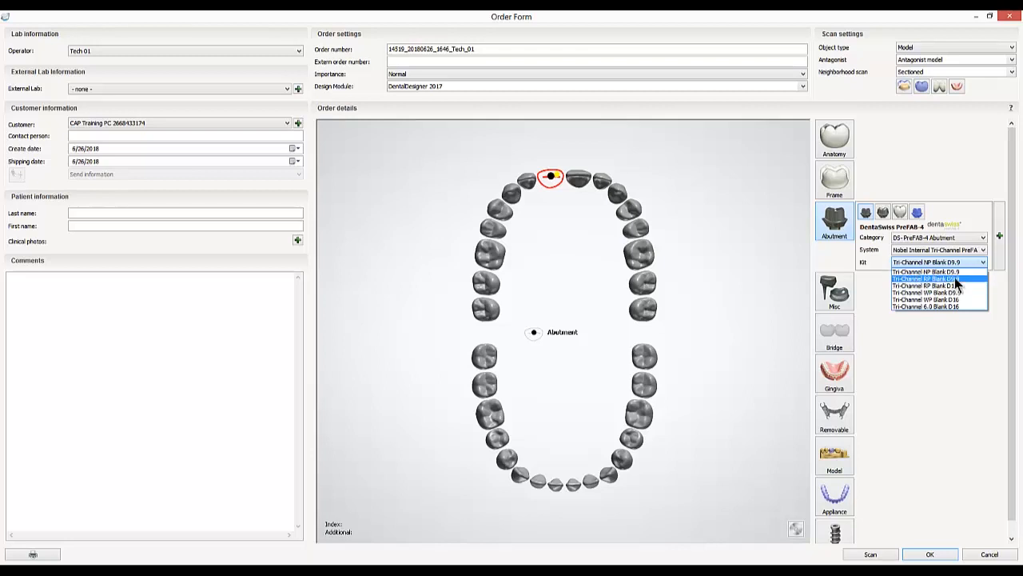
mouse_move(958, 288)
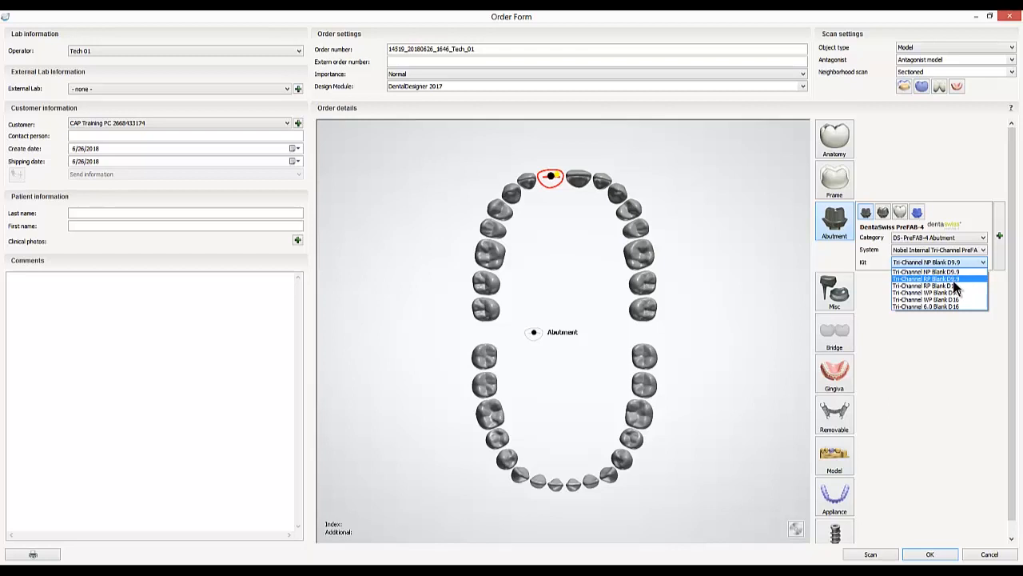
click(934, 278)
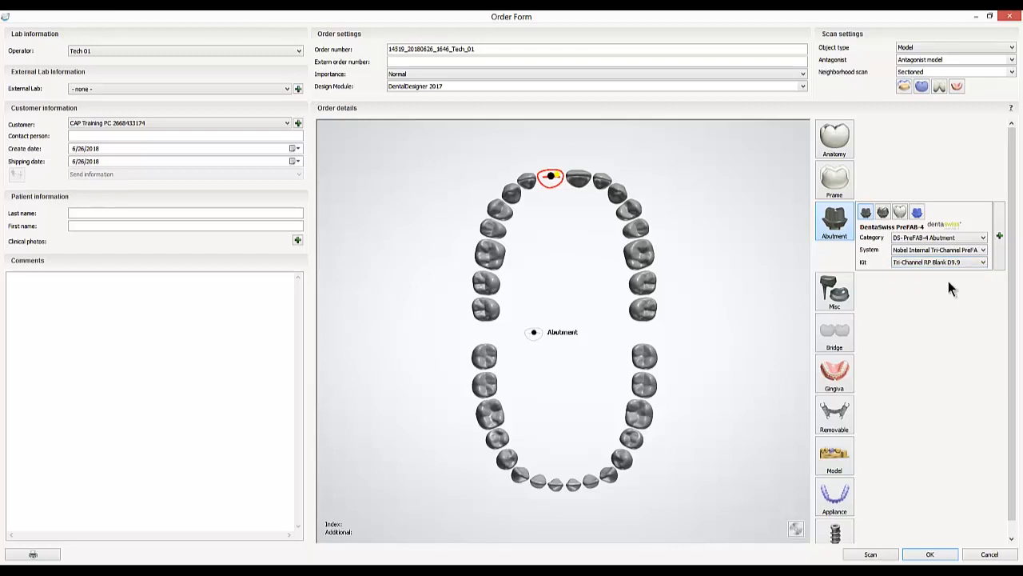
mouse_move(960, 296)
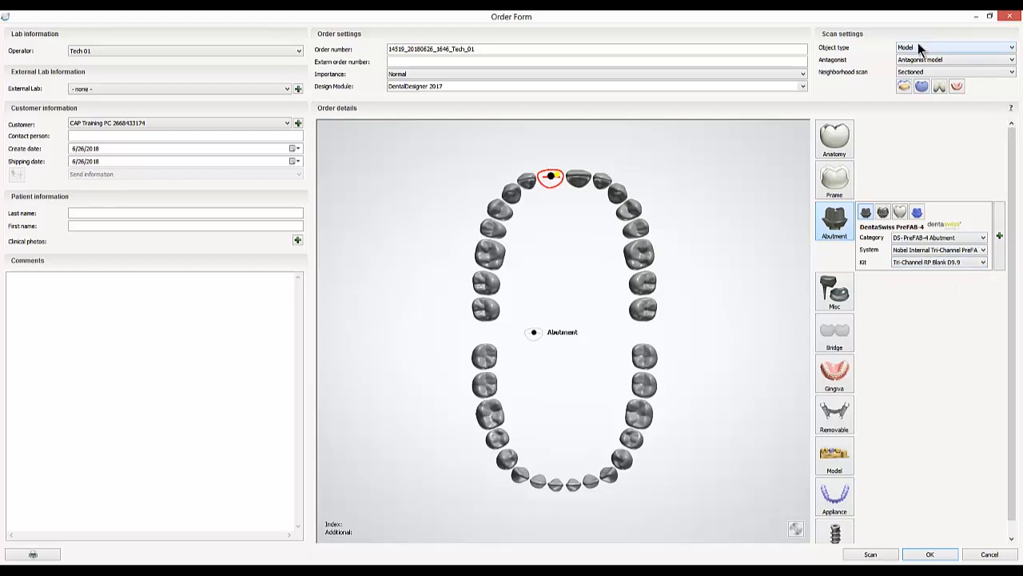
mouse_move(899, 74)
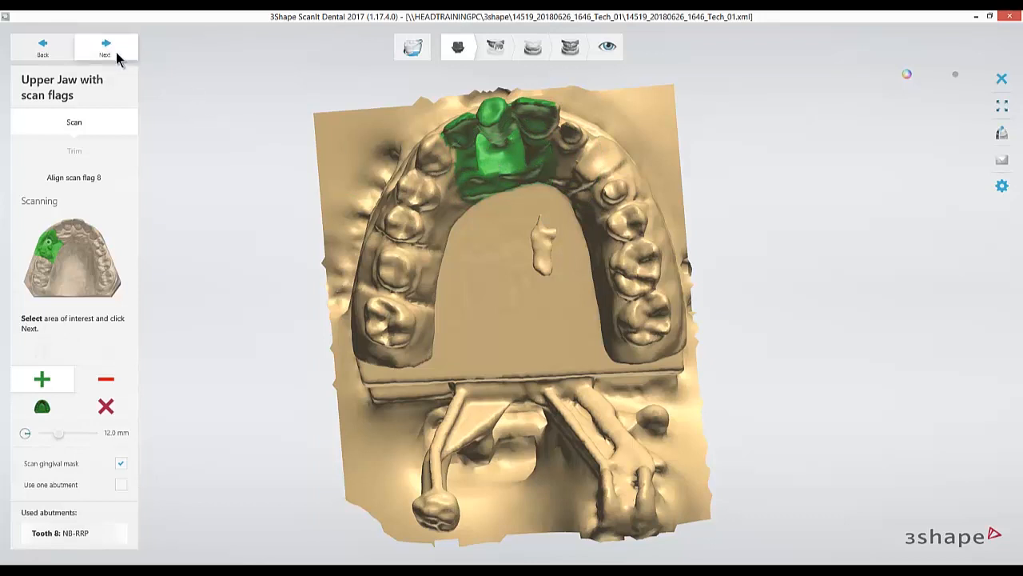
Run the detailed scan of the marked implant area with Next
click(106, 45)
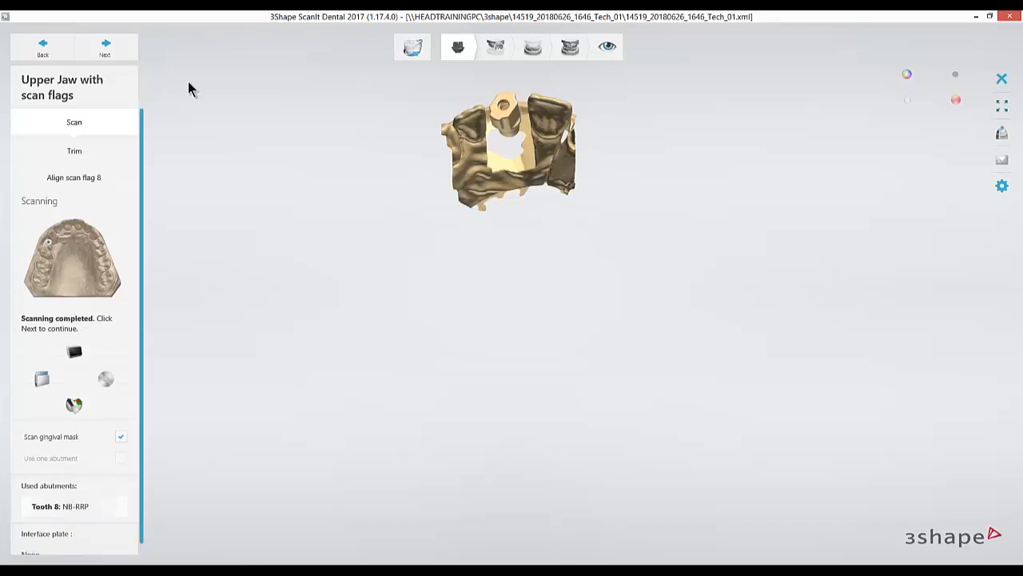
mouse_move(521, 133)
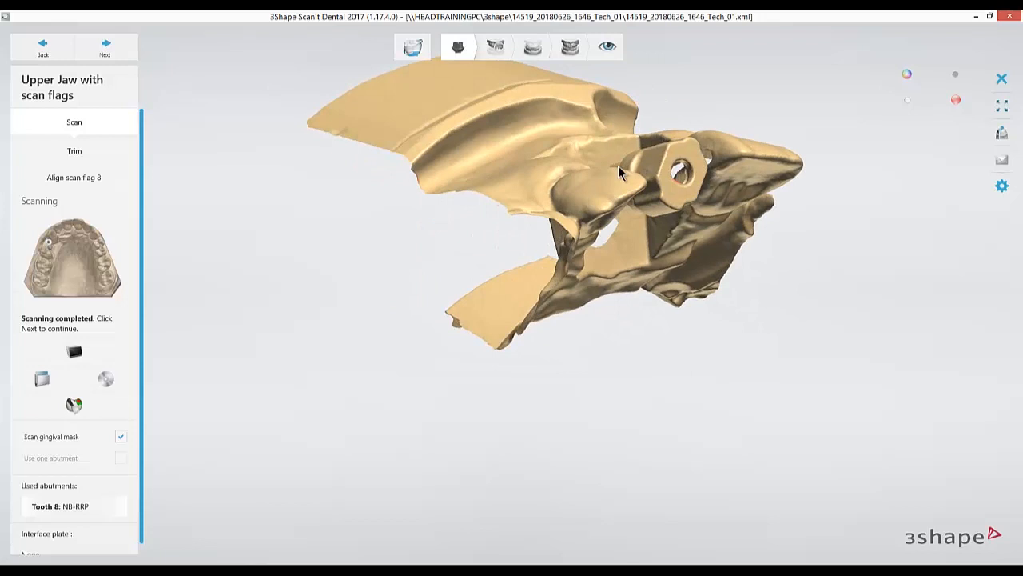
Inspect the implant-area scan from several angles and continue to Align scan flag
drag(620, 173, 648, 419)
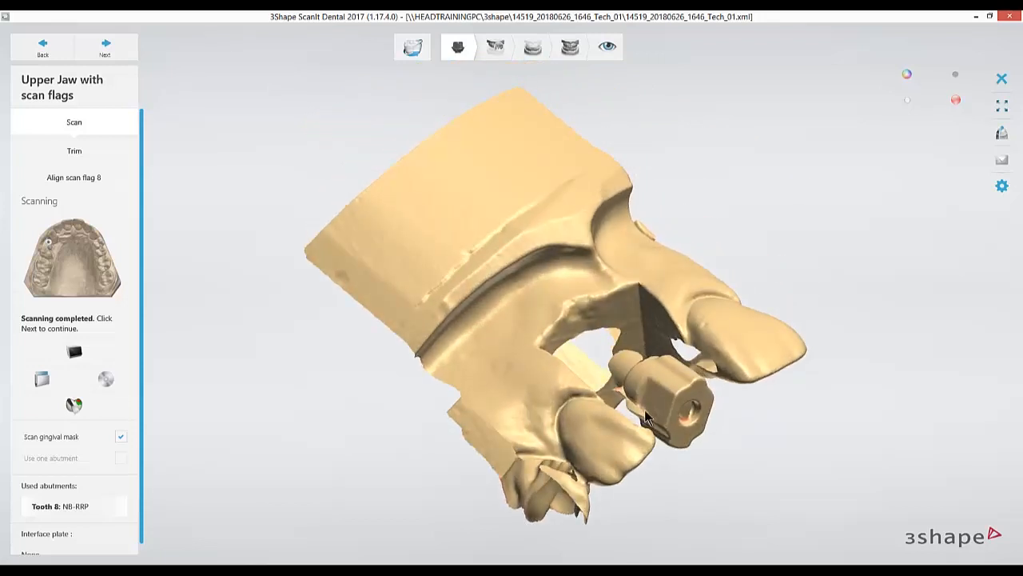
drag(647, 419, 588, 316)
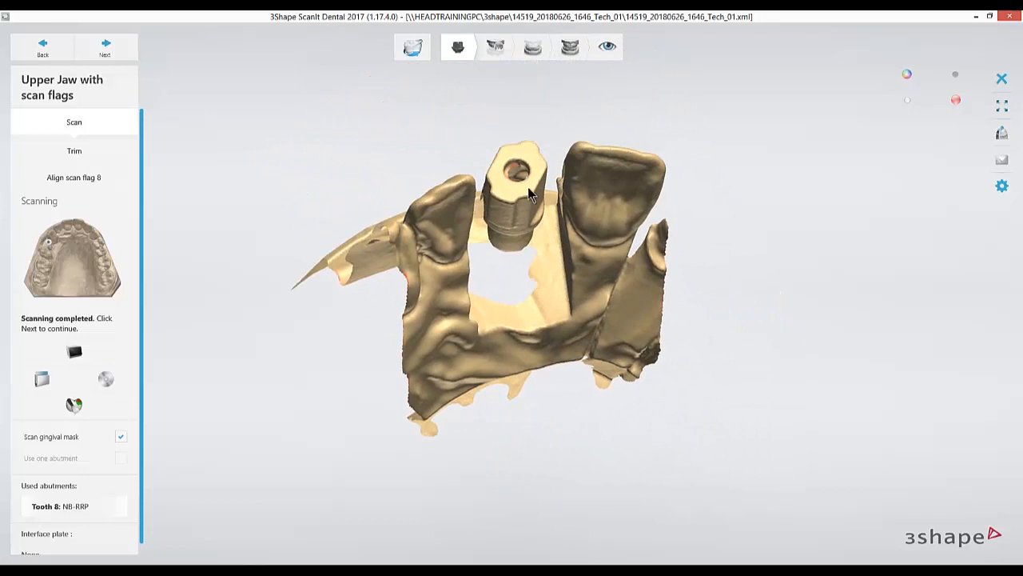
mouse_move(489, 253)
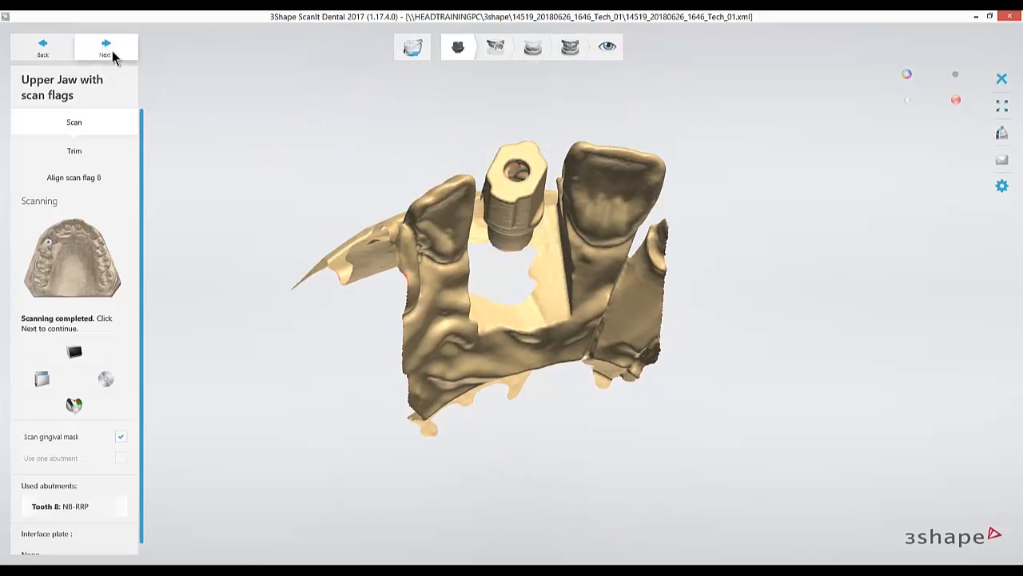
click(106, 46)
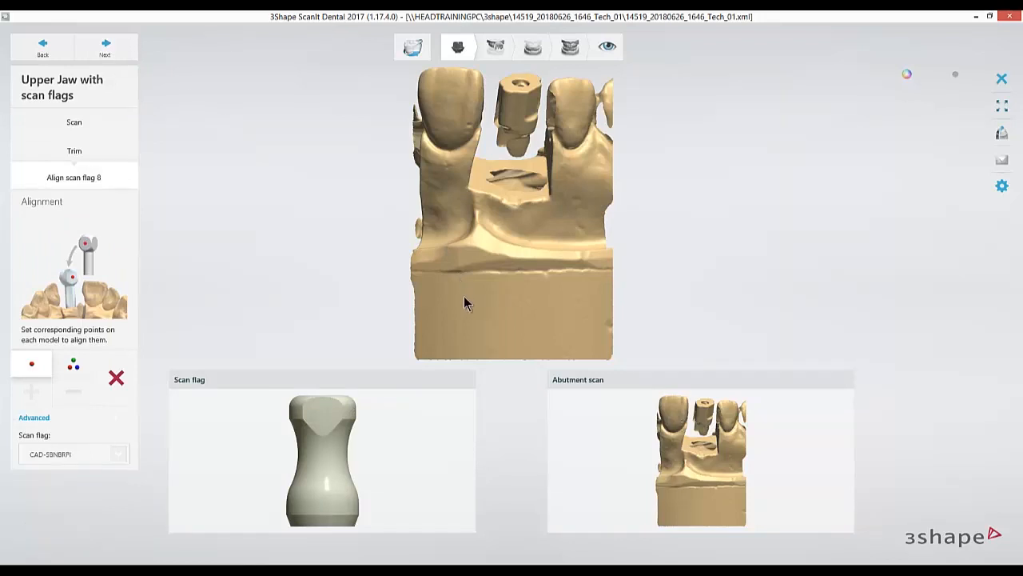
mouse_move(673, 460)
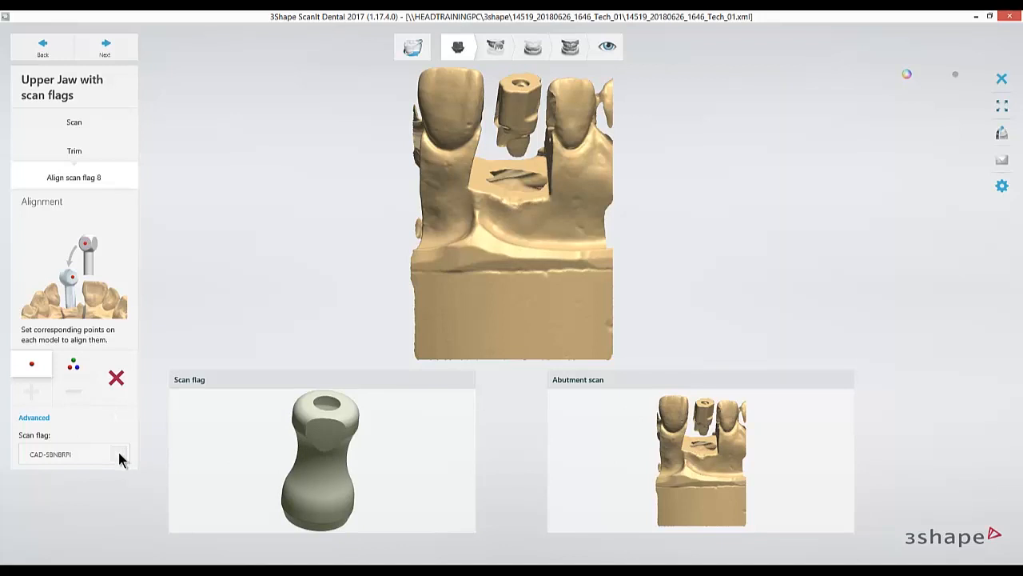
Select the E 9.5304.300 scan flag from the Alignment panel's scan flag list
click(118, 454)
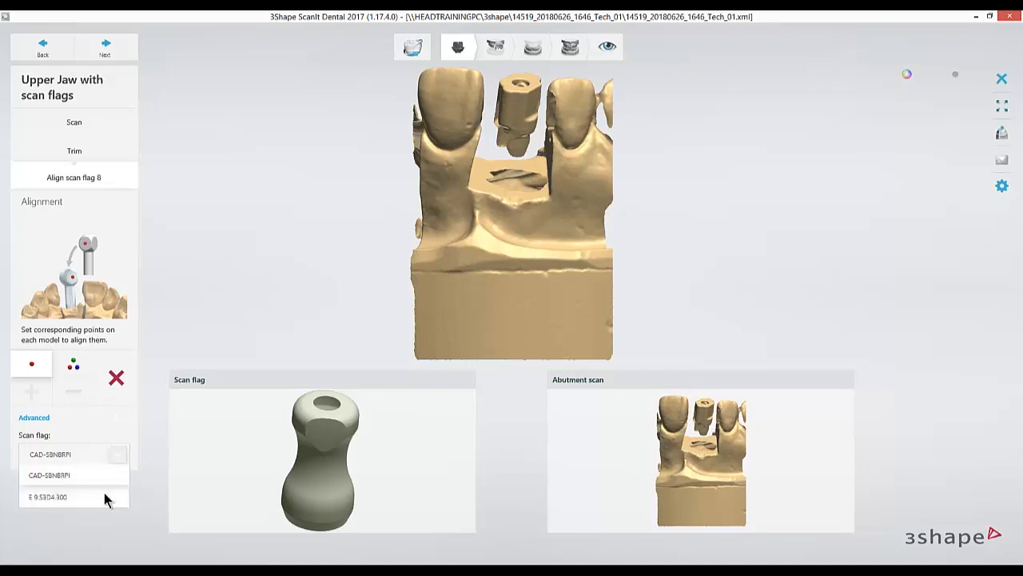
click(48, 496)
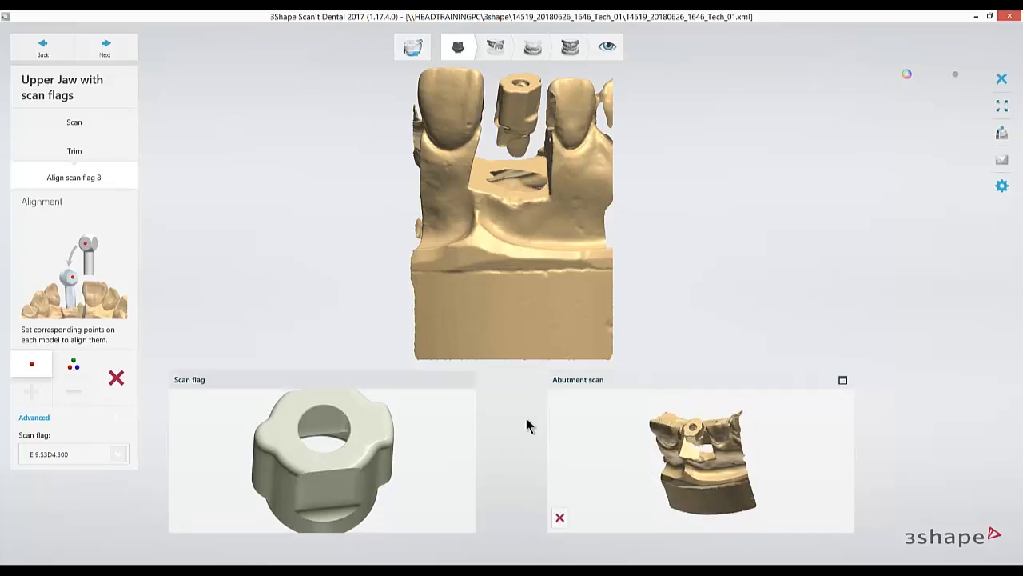
Align the scan flag to the abutment scan with three matching points and confirm it
click(73, 364)
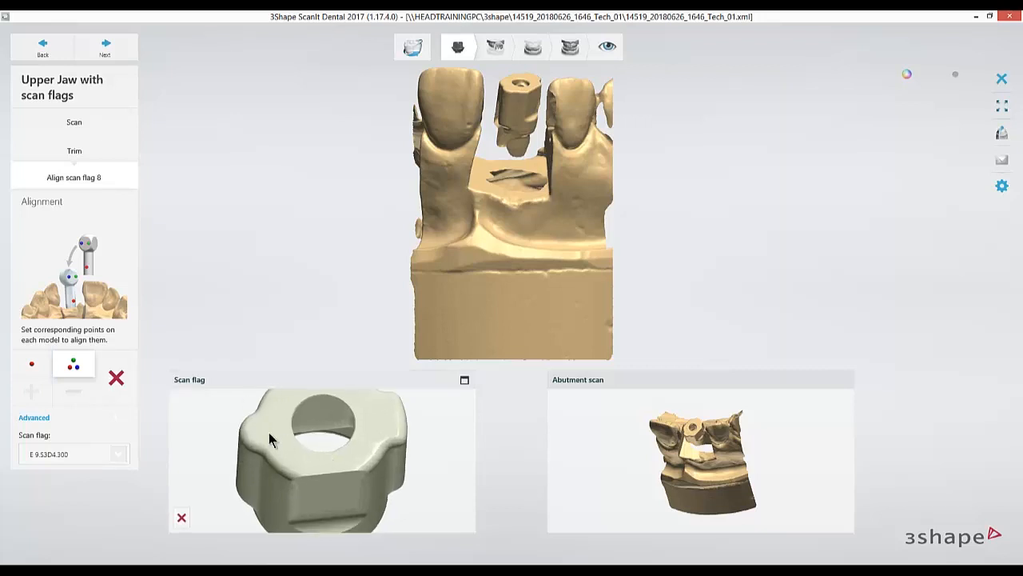
click(254, 429)
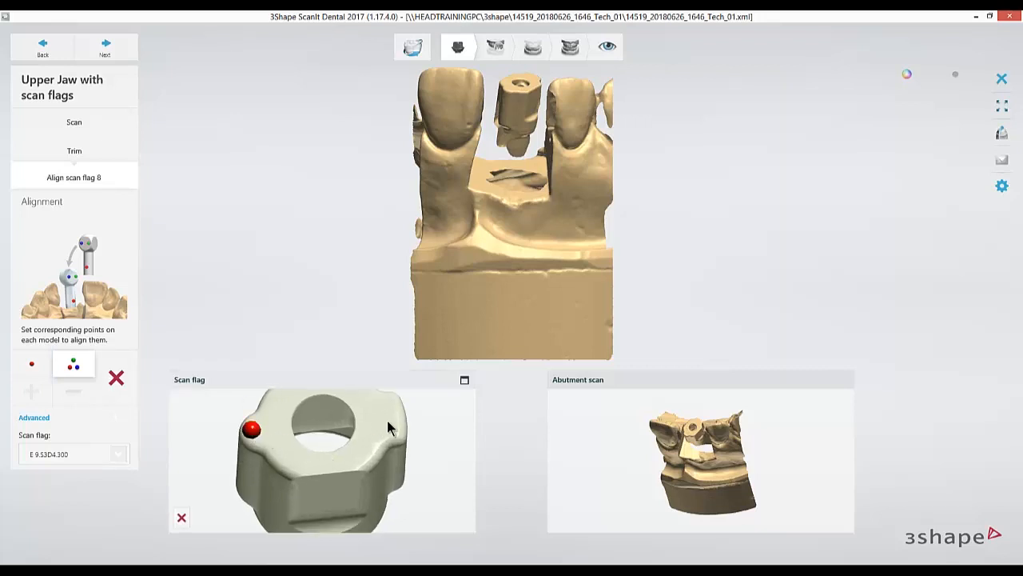
click(392, 412)
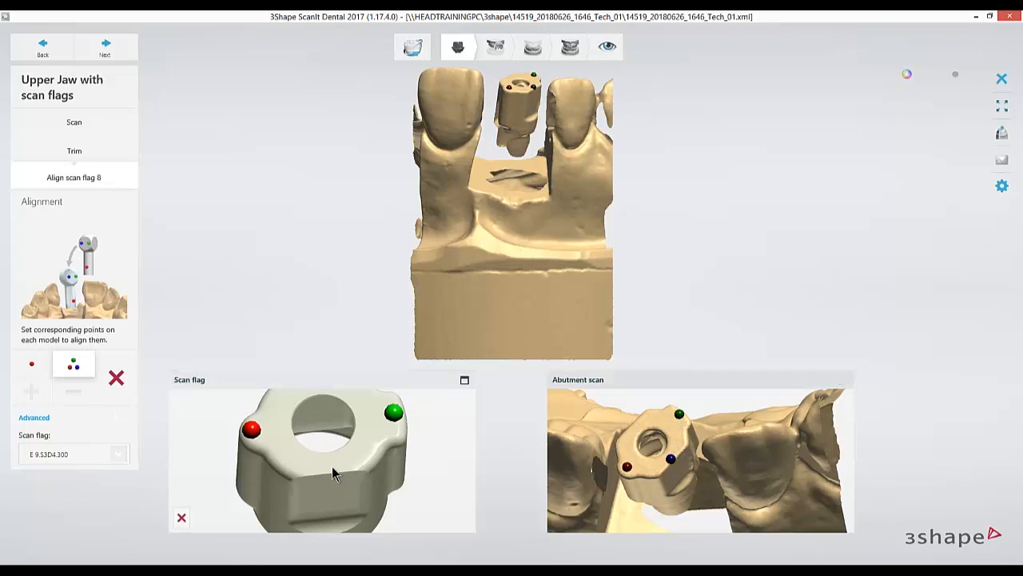
click(328, 470)
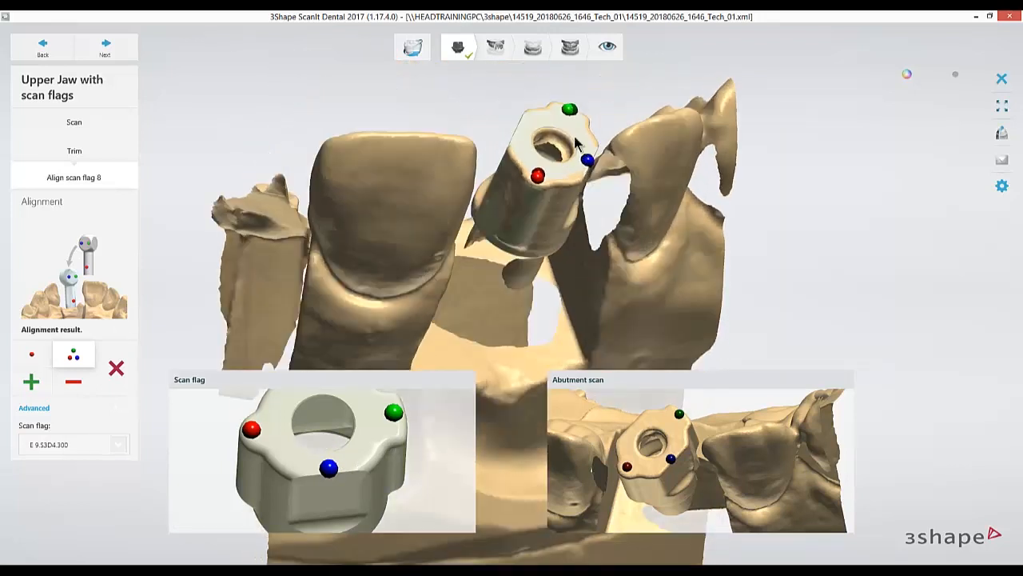
drag(576, 144, 463, 152)
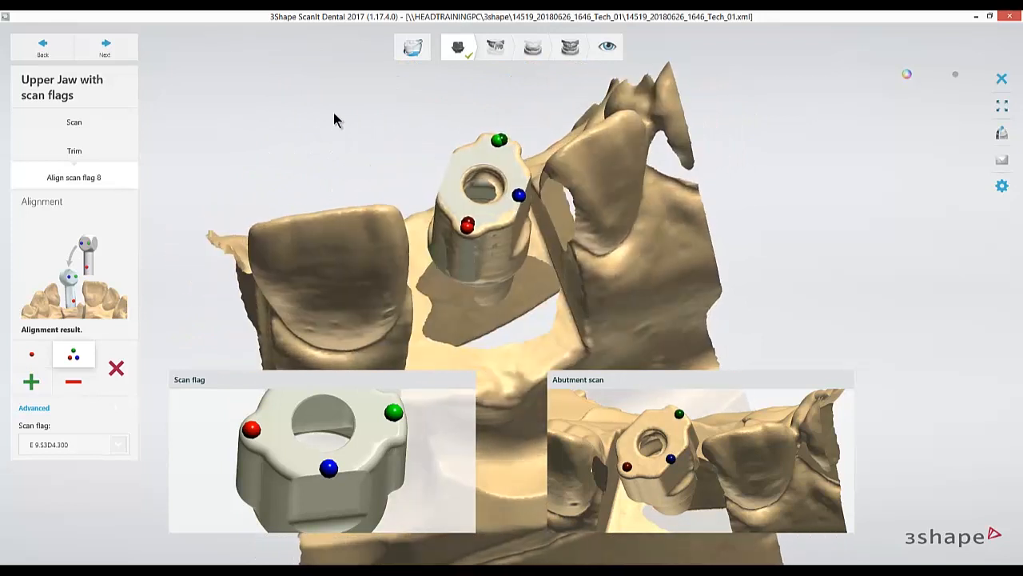
click(105, 45)
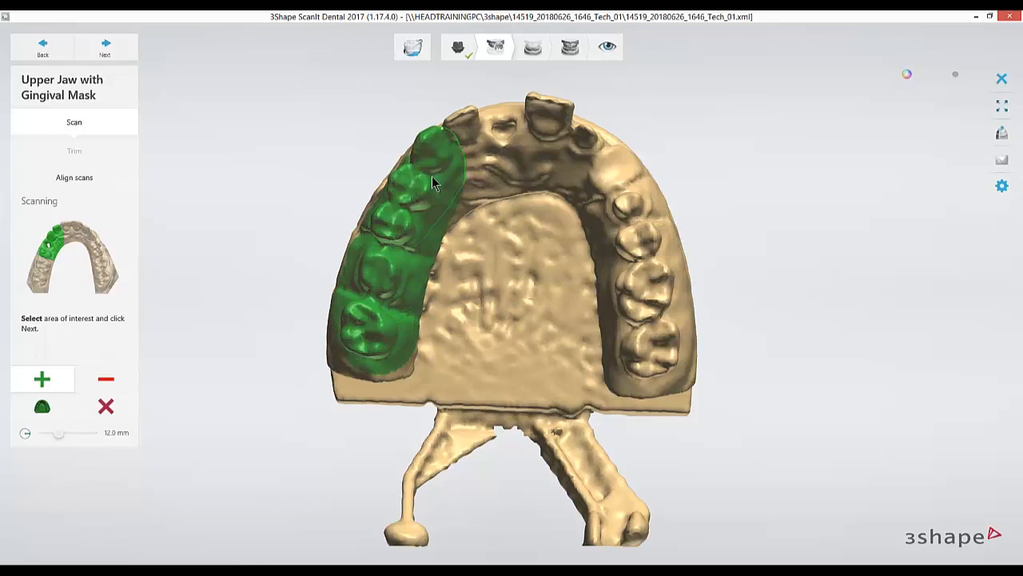
Paint the scan area over the full upper arch, inspect the gingival mask scan and continue to alignment
drag(432, 183, 636, 291)
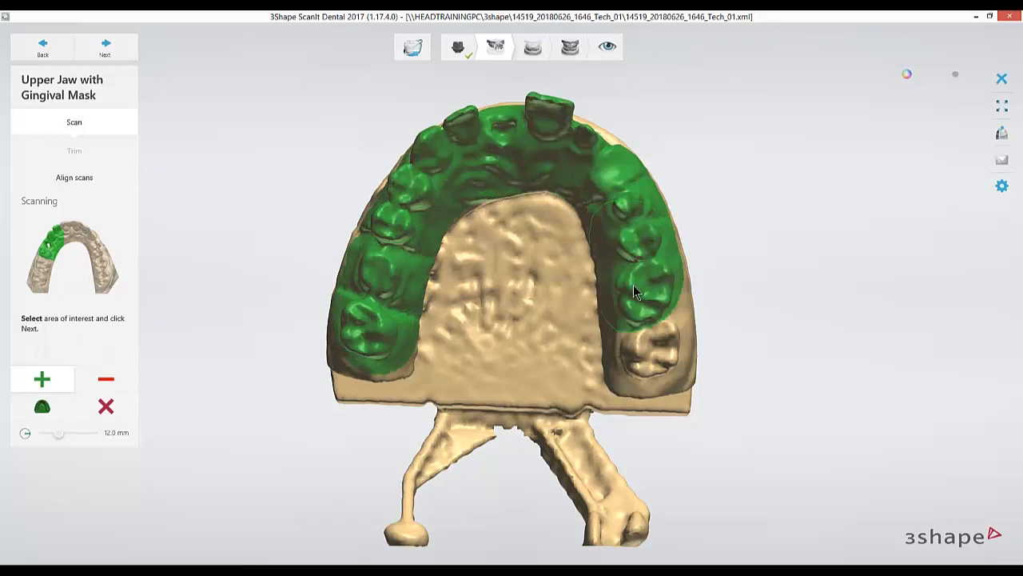
drag(632, 291, 600, 339)
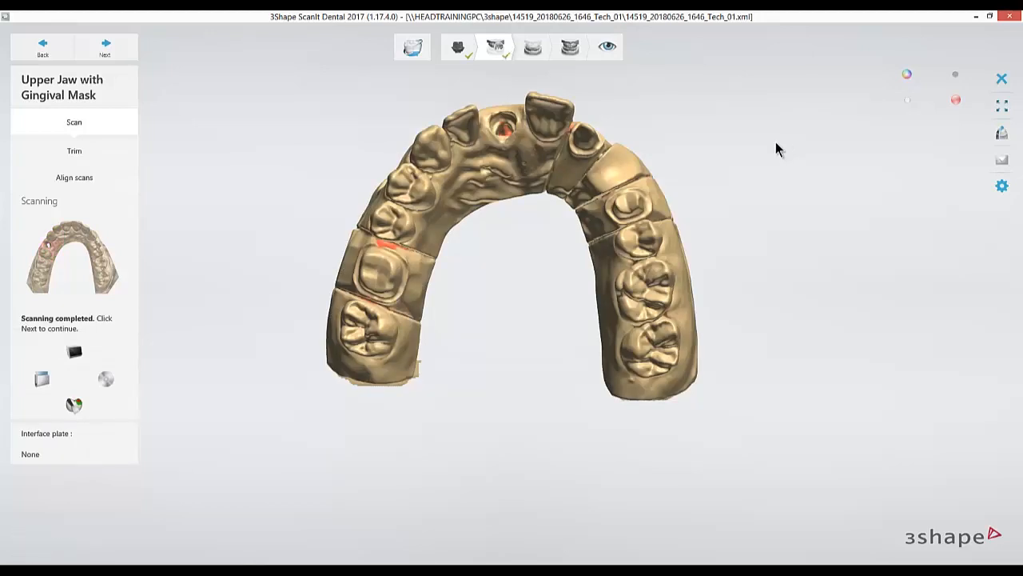
drag(780, 147, 524, 252)
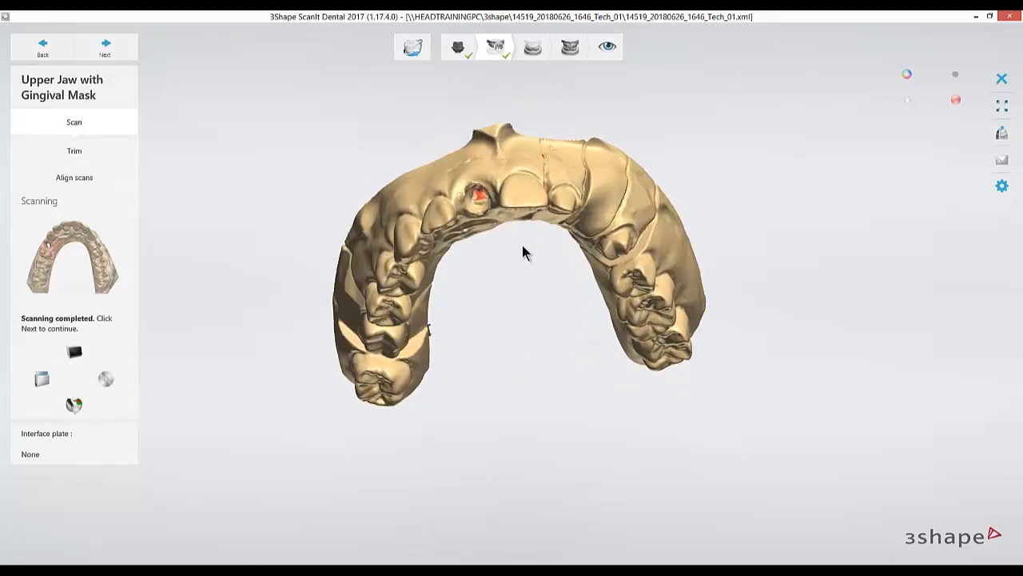
drag(525, 253, 211, 51)
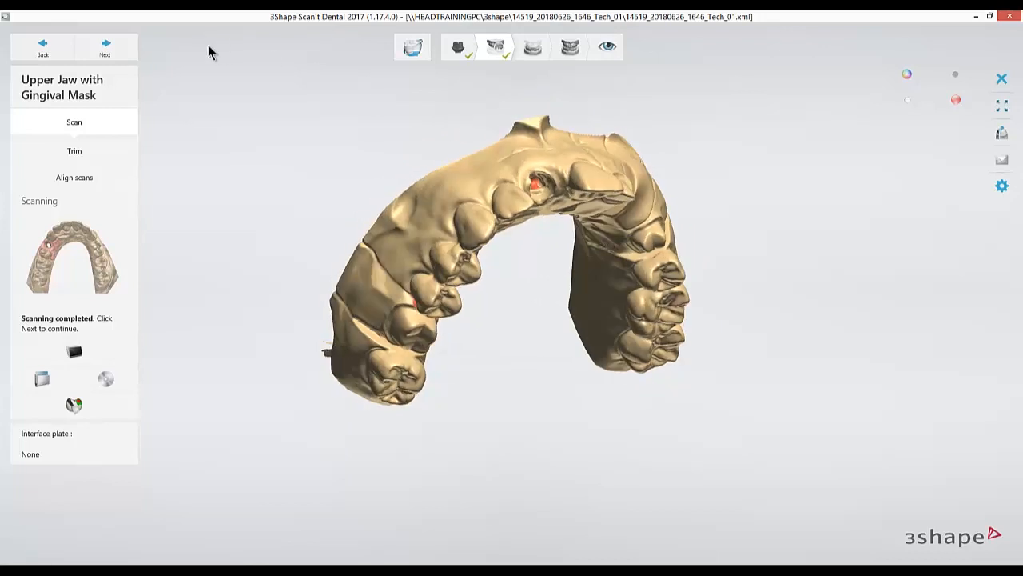
click(105, 46)
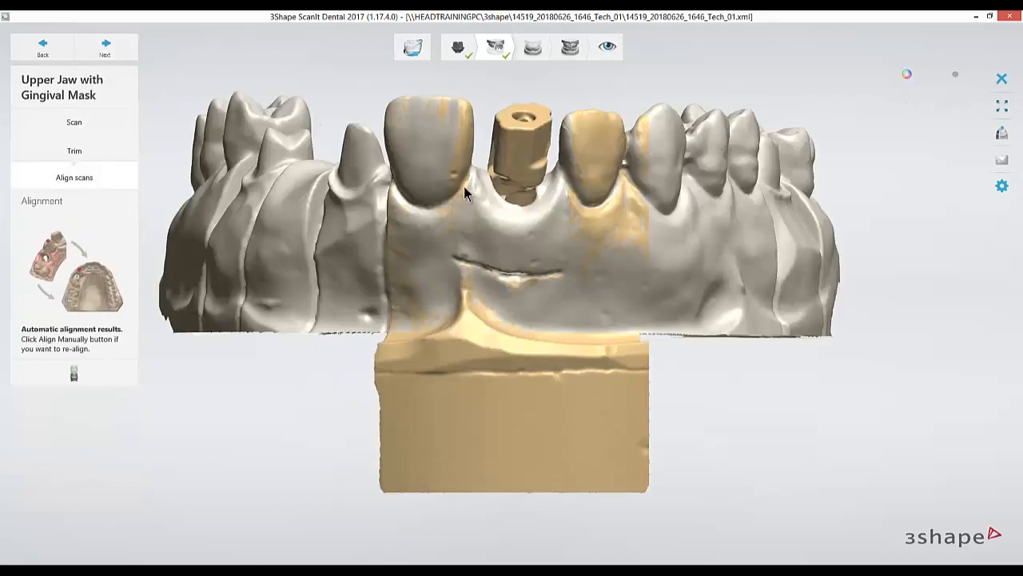
Review the automatic gingival mask alignment, realign it manually and continue to the lower jaw
drag(467, 192, 460, 211)
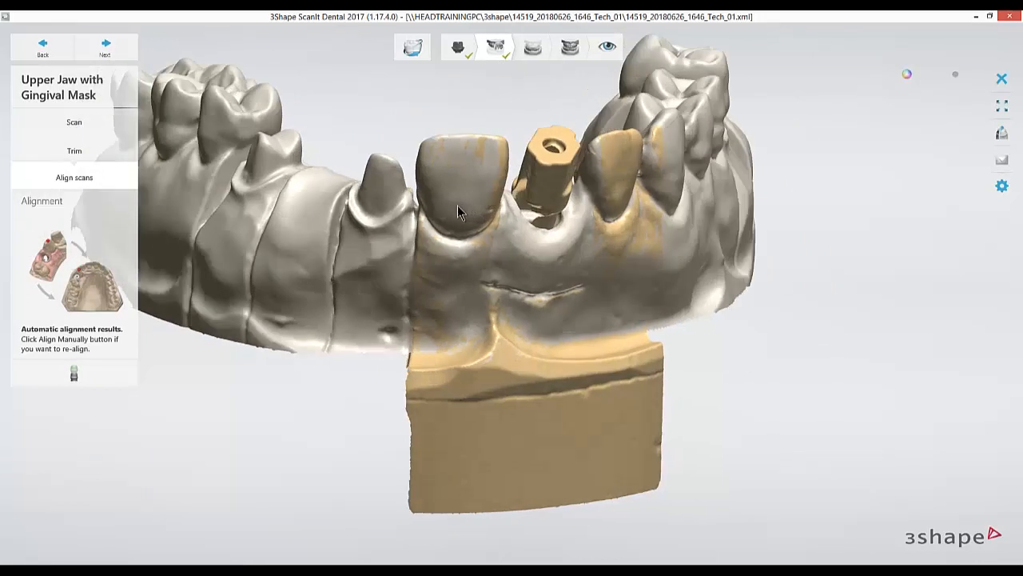
drag(461, 211, 504, 205)
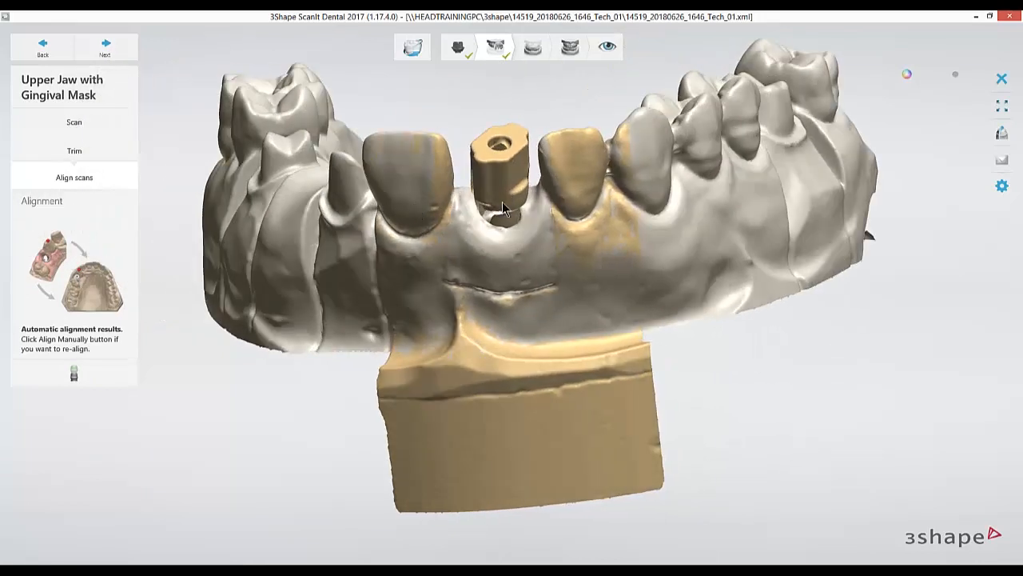
mouse_move(511, 275)
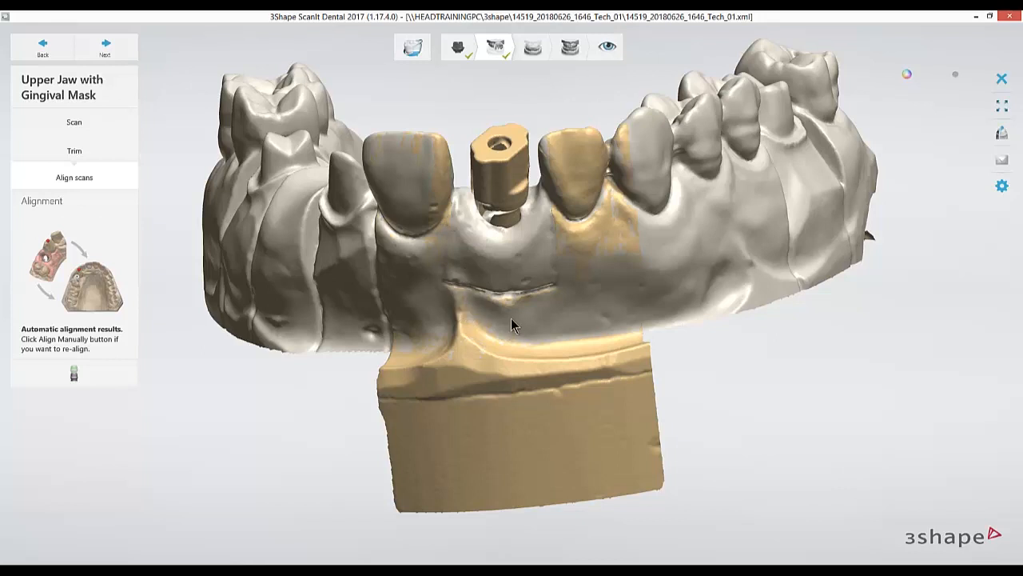
mouse_move(525, 331)
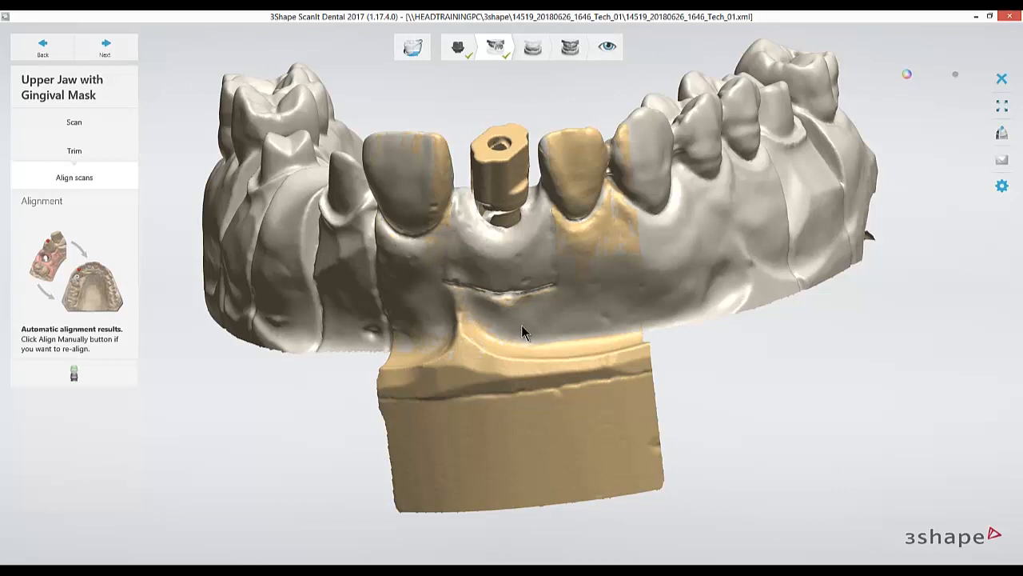
mouse_move(73, 374)
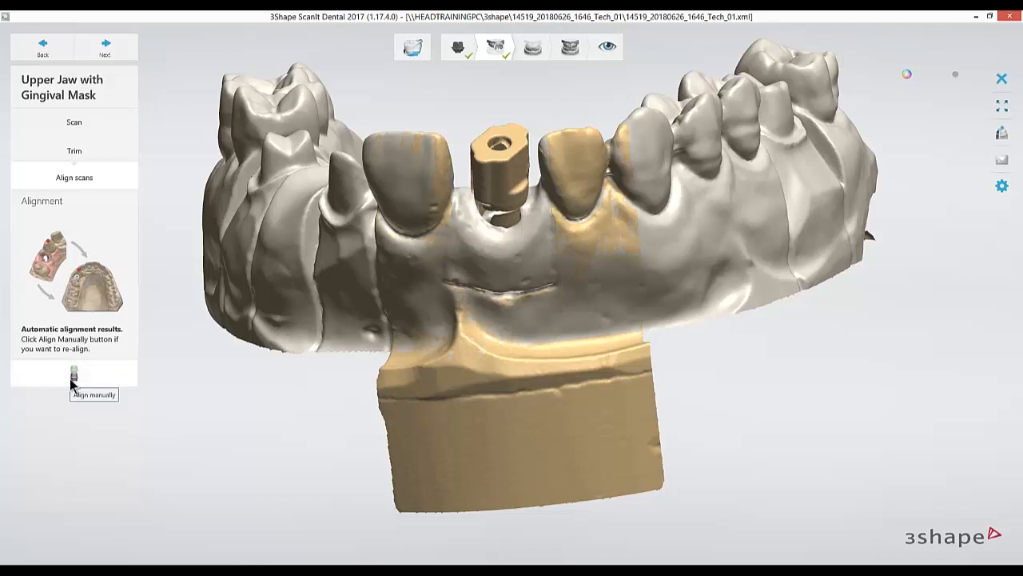
click(74, 374)
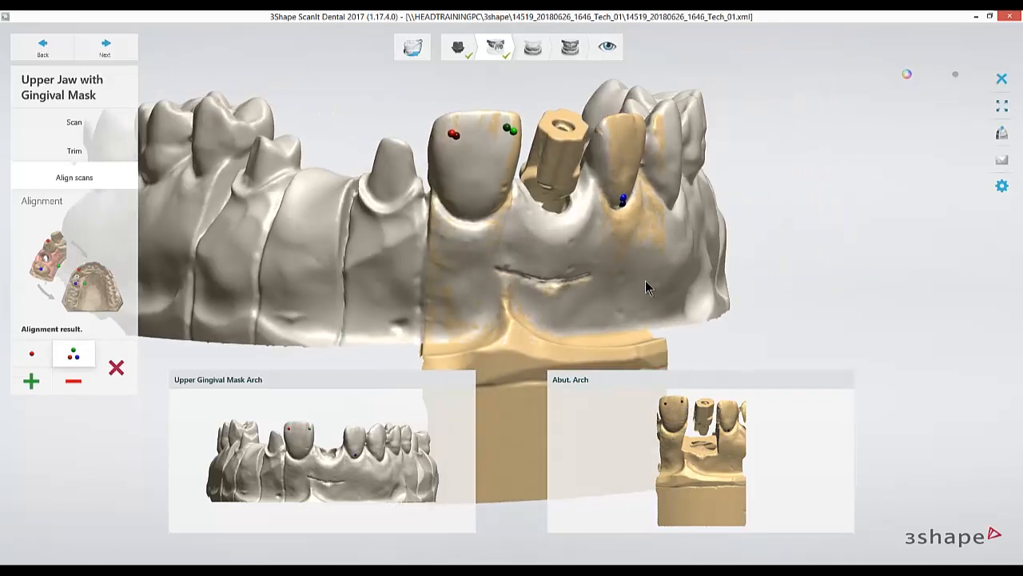
drag(647, 287, 583, 269)
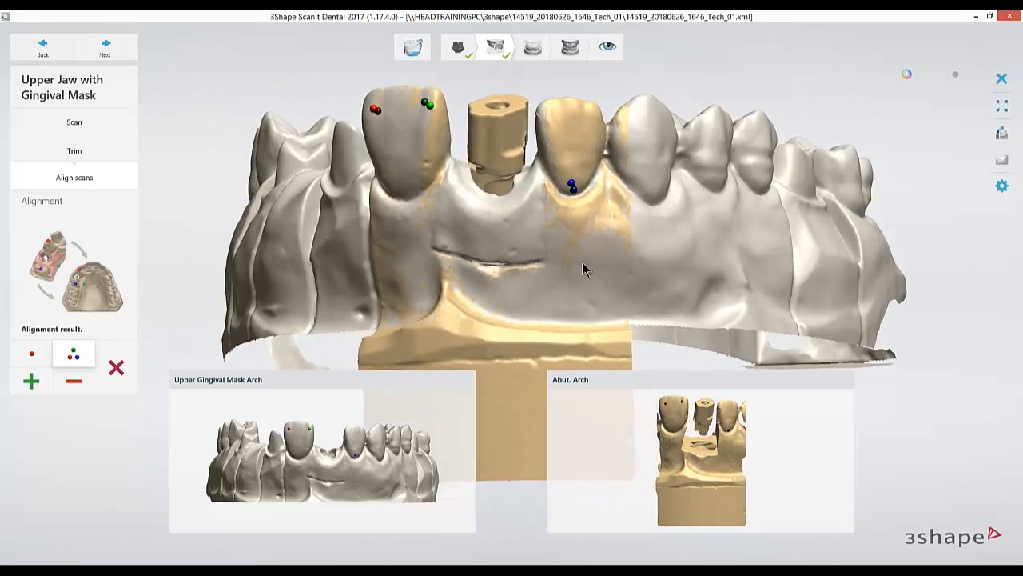
click(105, 45)
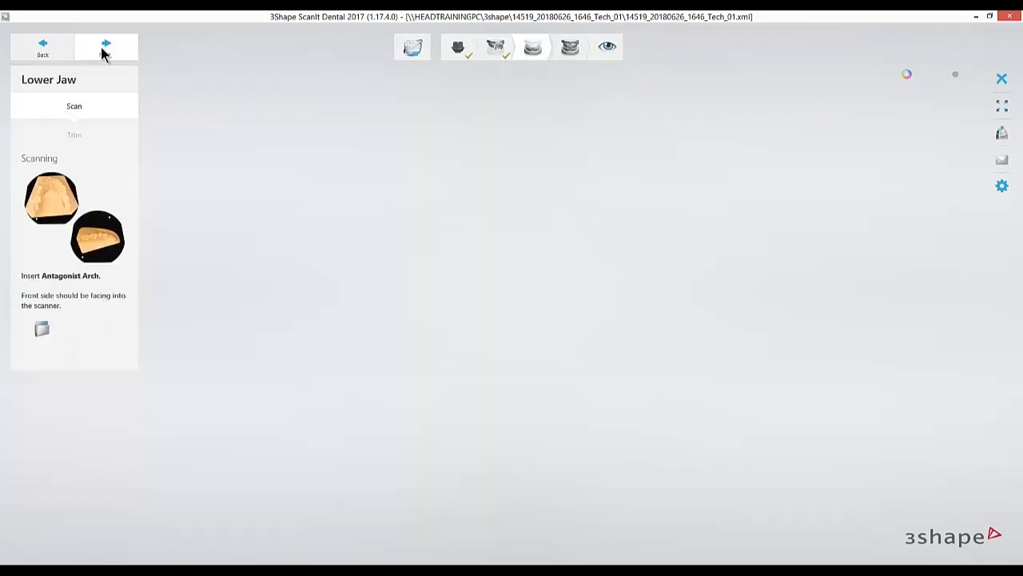
Scan the lower jaw antagonist, inspect the result and continue to the bite scan
click(41, 327)
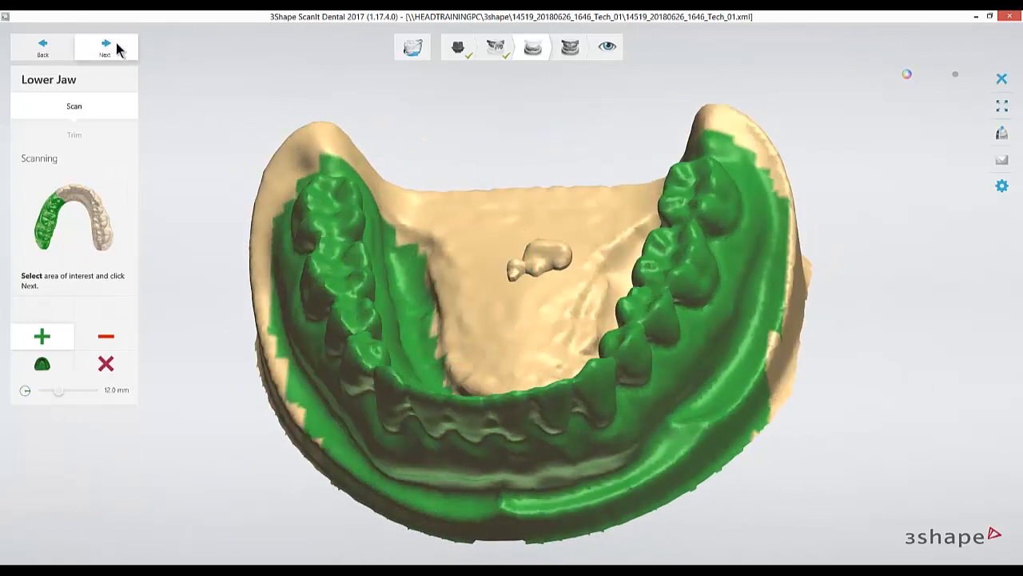
click(106, 45)
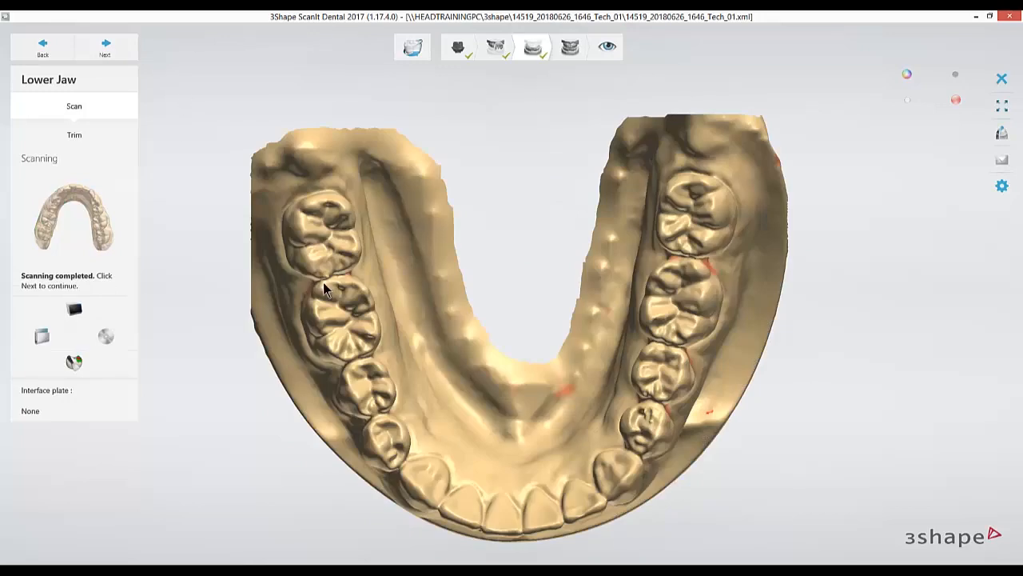
drag(328, 288, 455, 300)
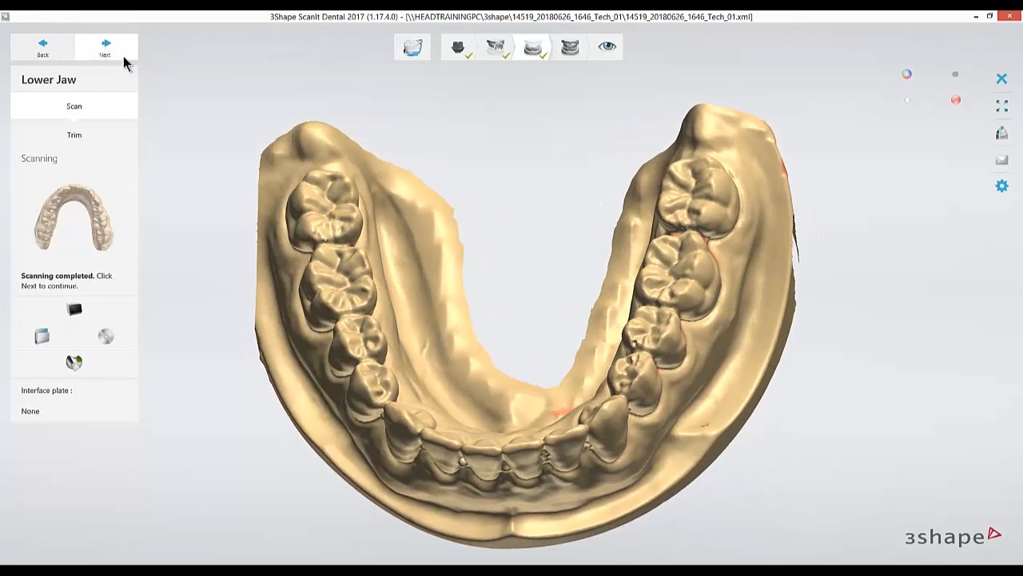
click(105, 45)
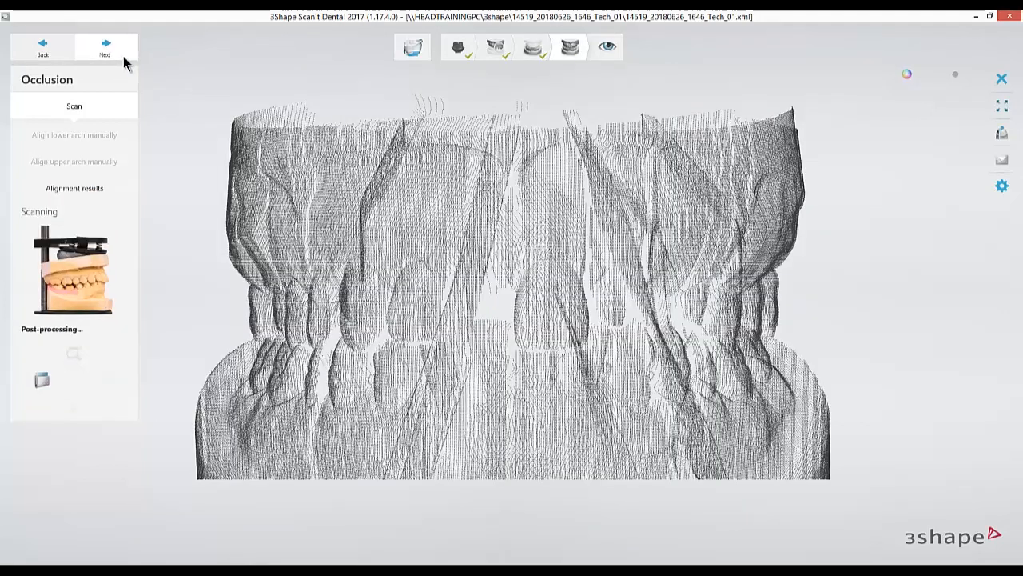
mouse_move(191, 102)
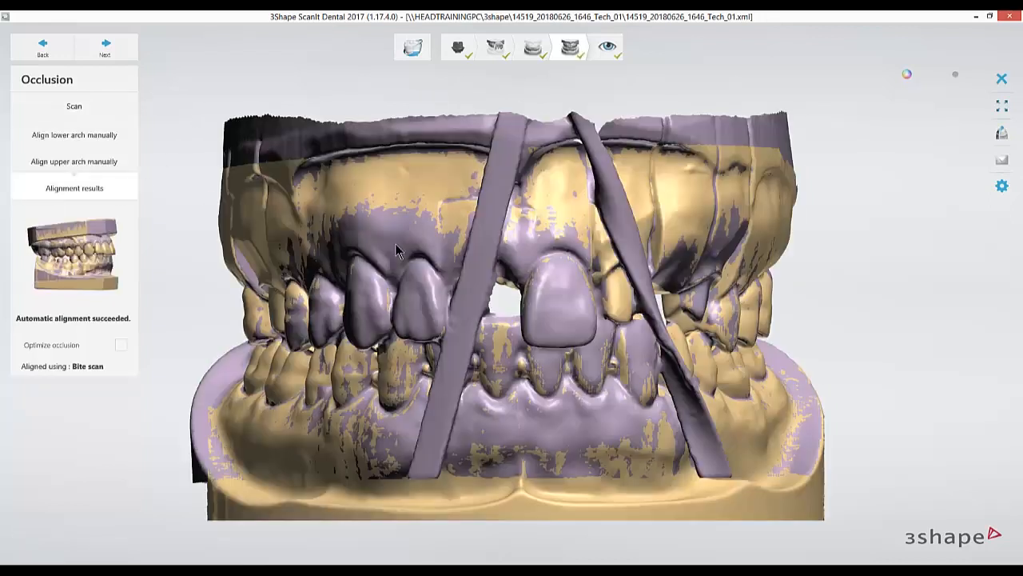
Inspect the automatically aligned bite and start aligning the upper arch manually
drag(399, 248, 447, 301)
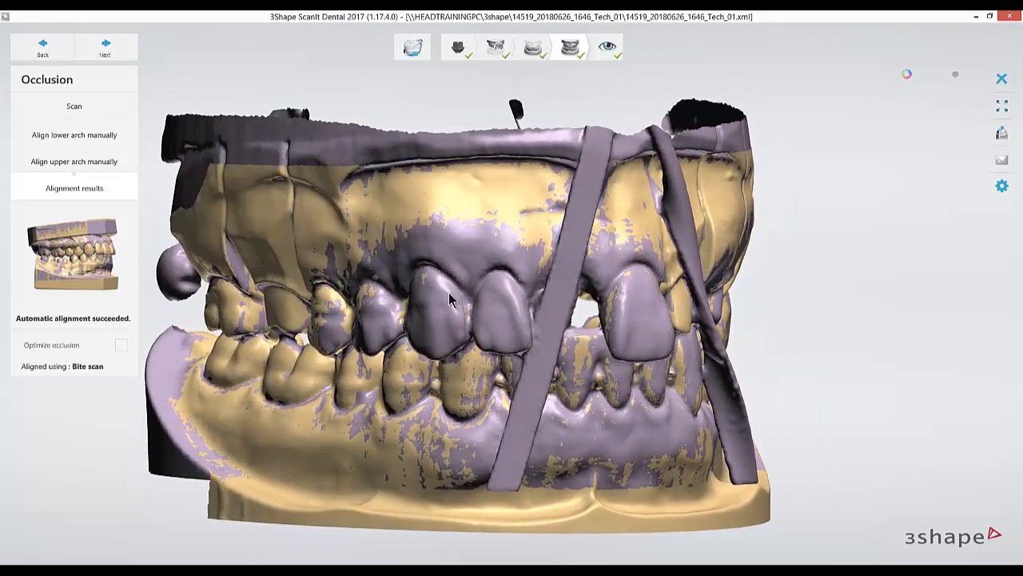
drag(448, 301, 488, 291)
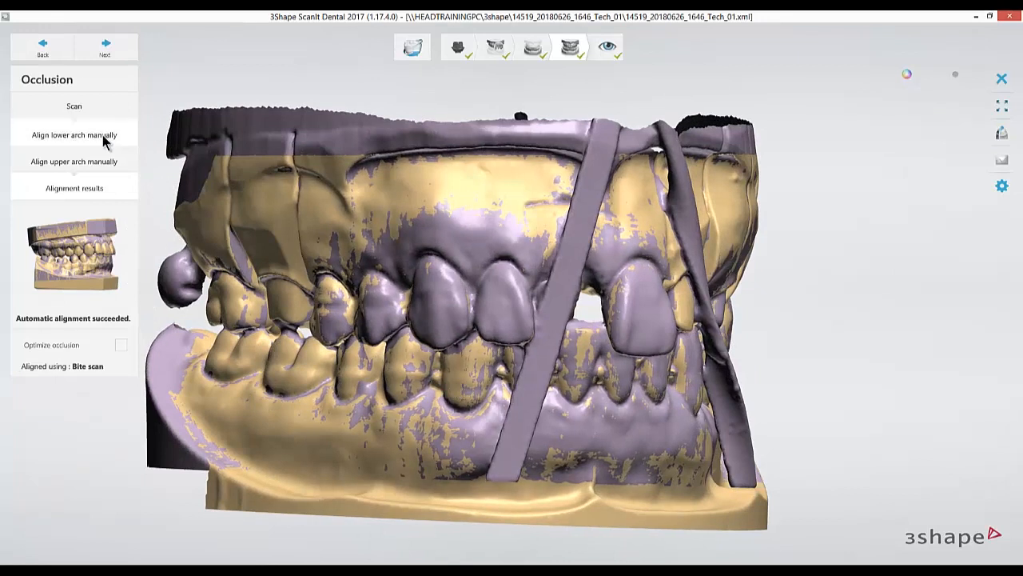
click(74, 160)
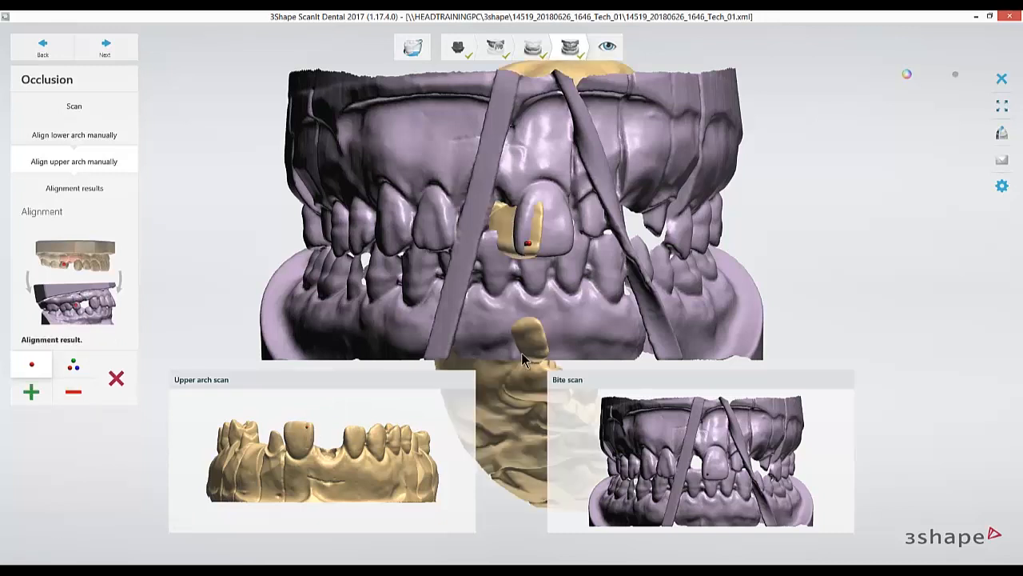
Mark matching points on the front teeth of the upper arch and bite, then accept the alignment
click(74, 373)
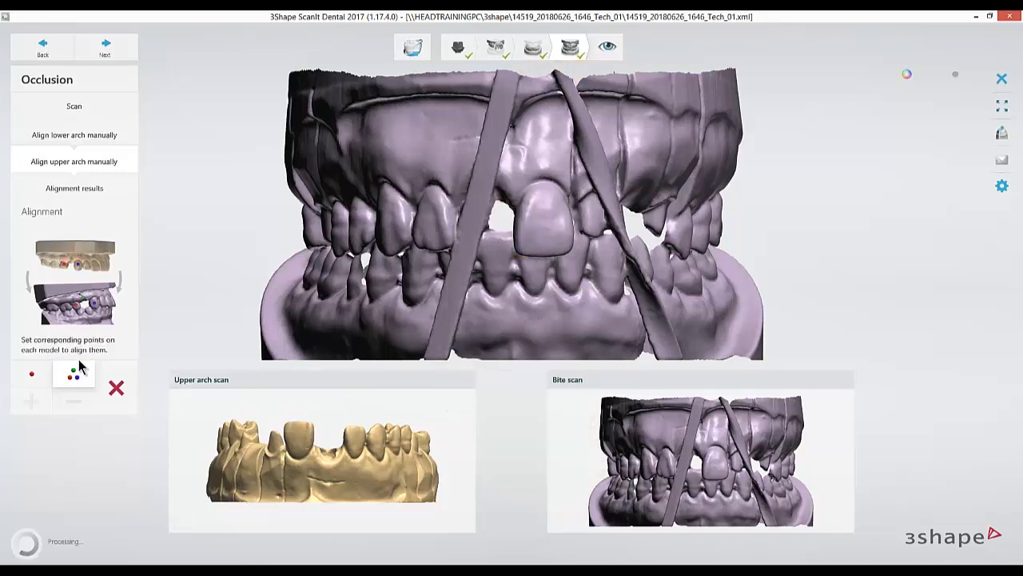
click(542, 202)
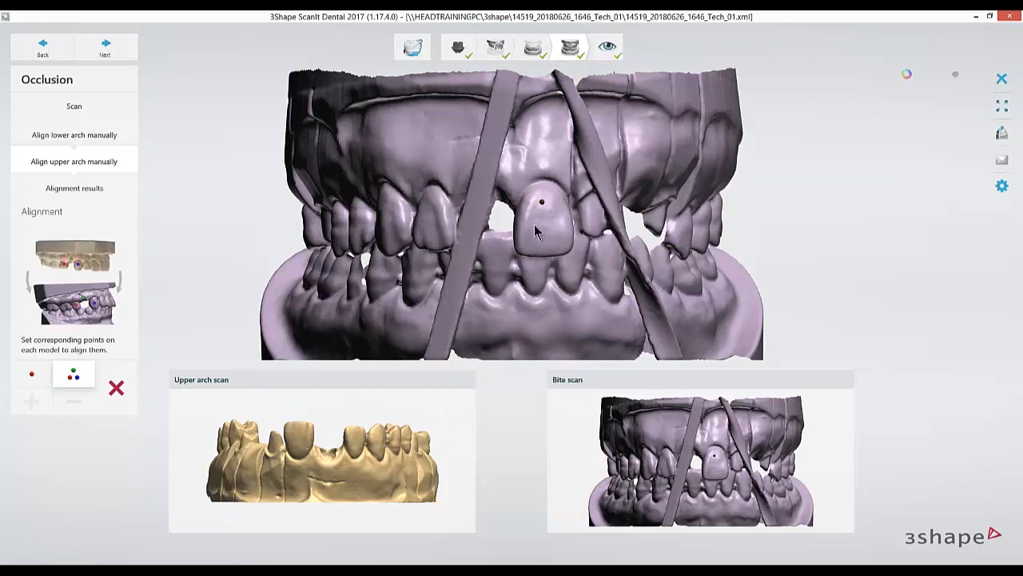
click(563, 243)
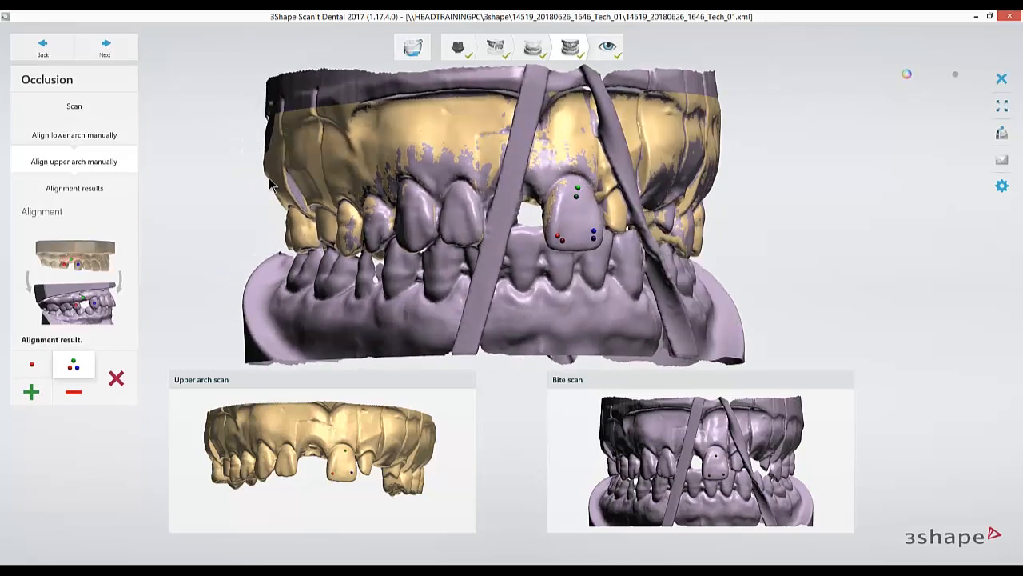
click(105, 46)
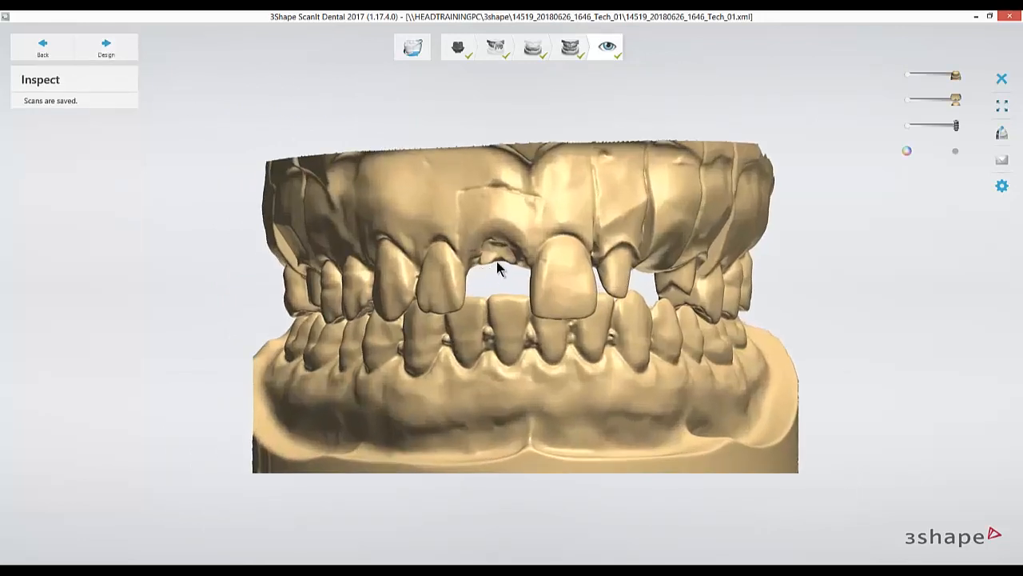
Orbit the aligned bite to check the occlusion from the front and underneath
drag(496, 269, 499, 403)
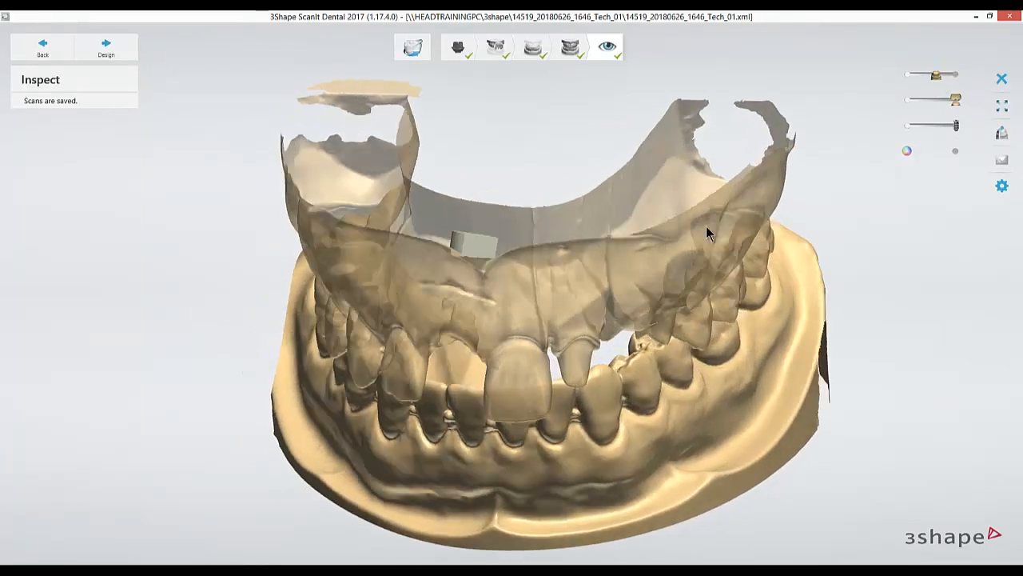
drag(707, 232, 773, 163)
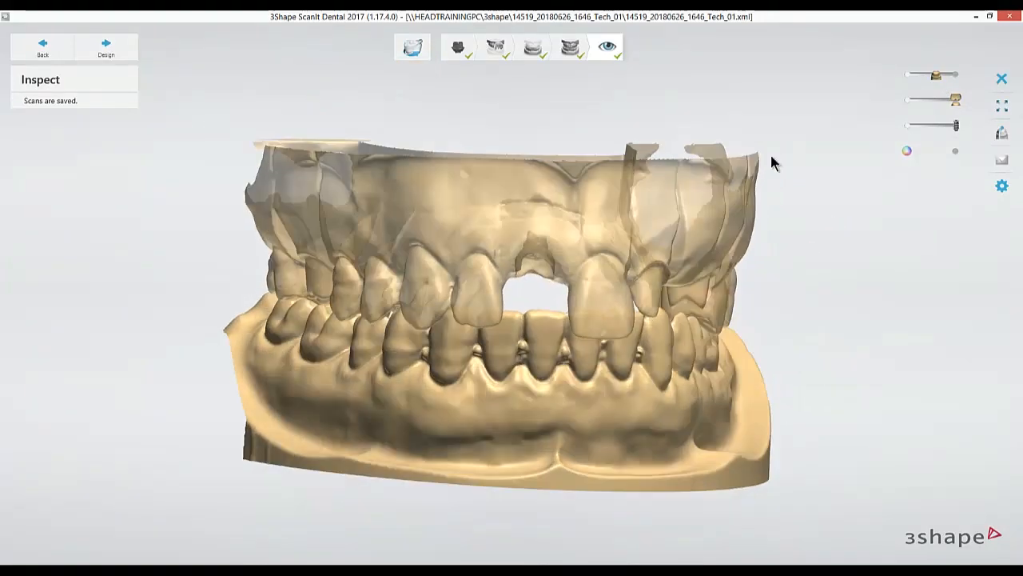
drag(774, 163, 256, 99)
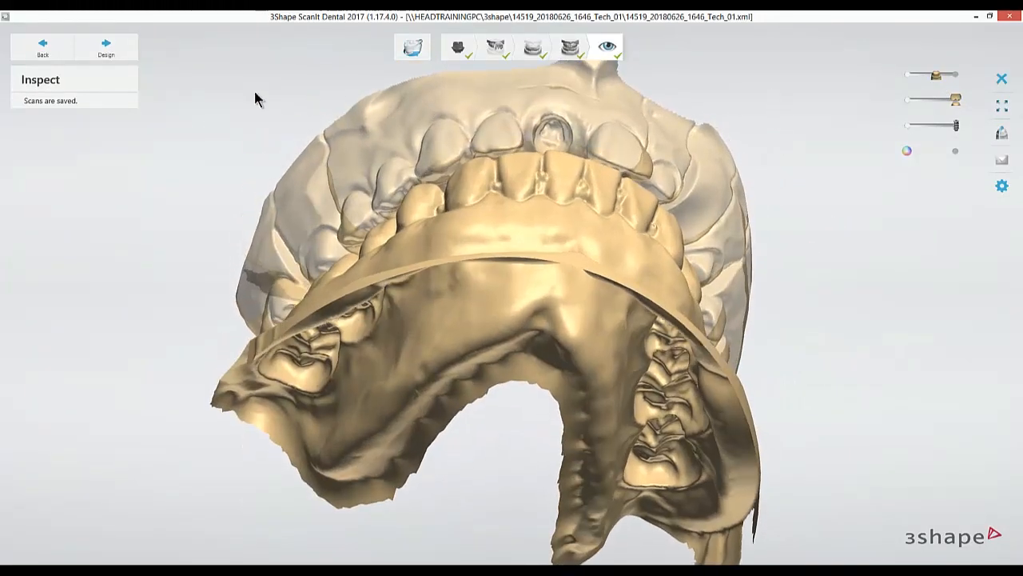